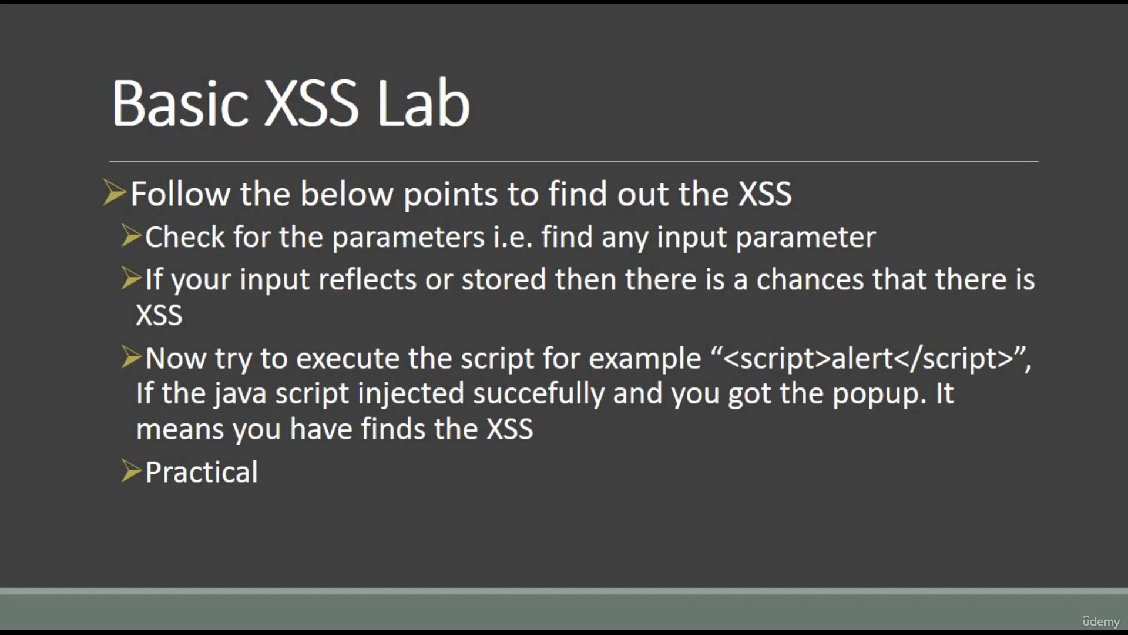
Step: End the Basic XSS Lab slide show to reveal the test site's search page in Chrome
{"action": "right_click", "coordinate": [658, 524]}
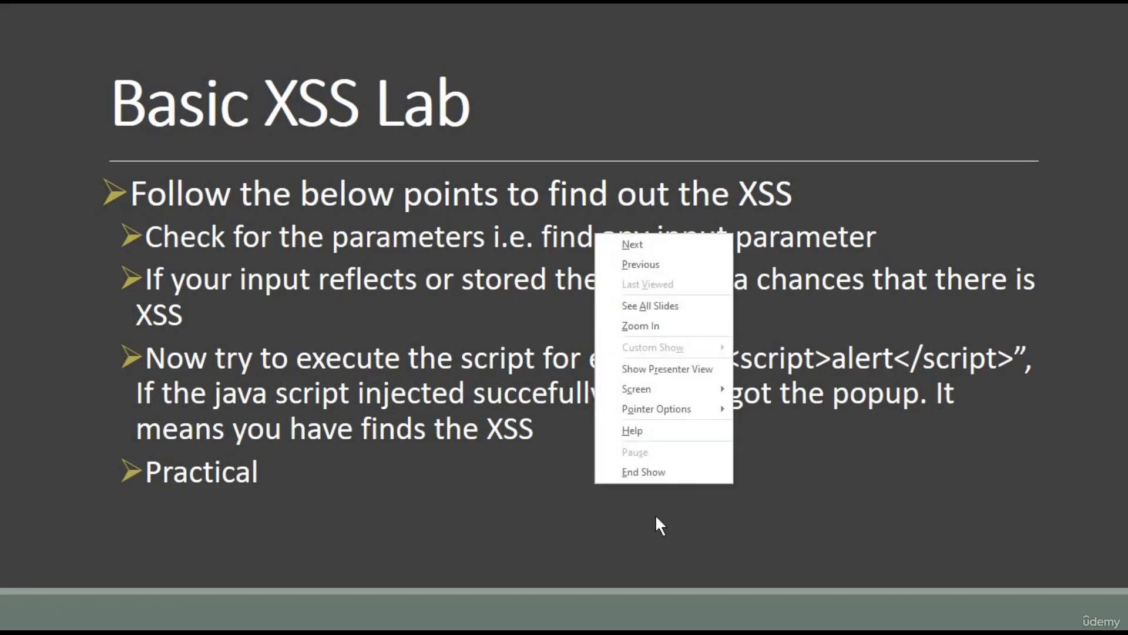
{"action": "left_click", "coordinate": [466, 619]}
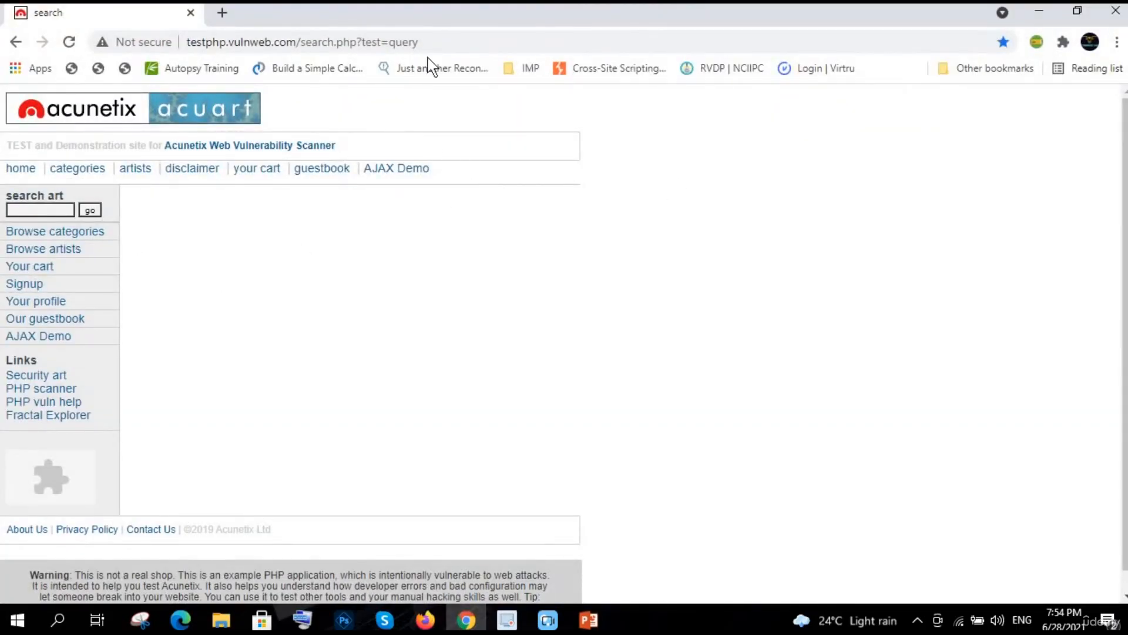
Step: Search the art catalogue for hello so the page echoes "searched for: hello"
{"action": "left_click", "coordinate": [302, 41]}
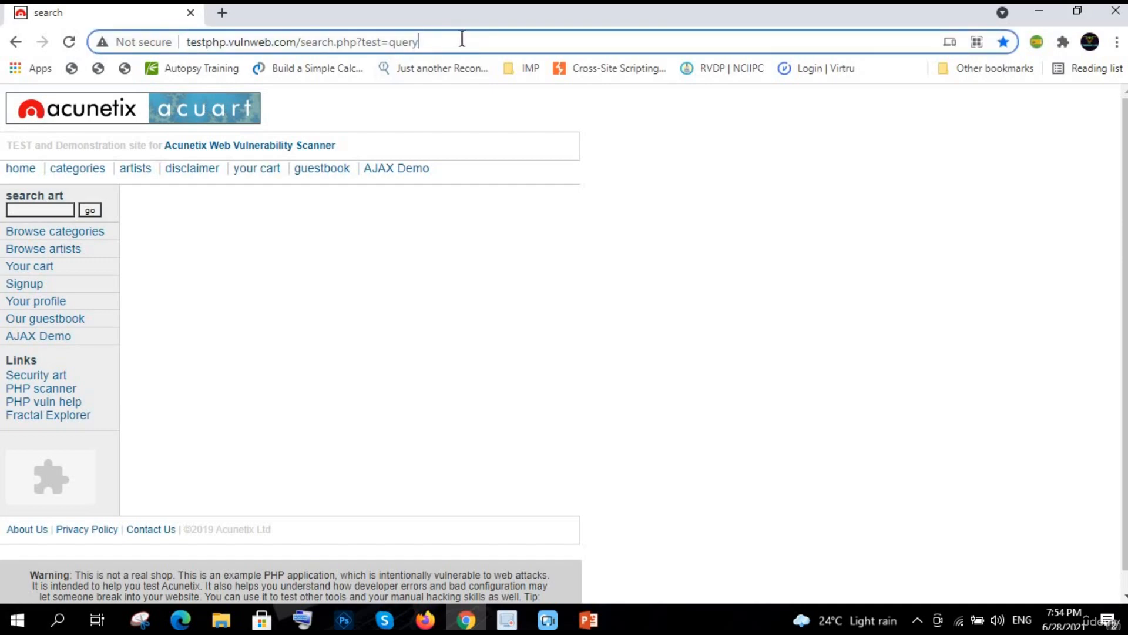
{"action": "mouse_move", "coordinate": [658, 230]}
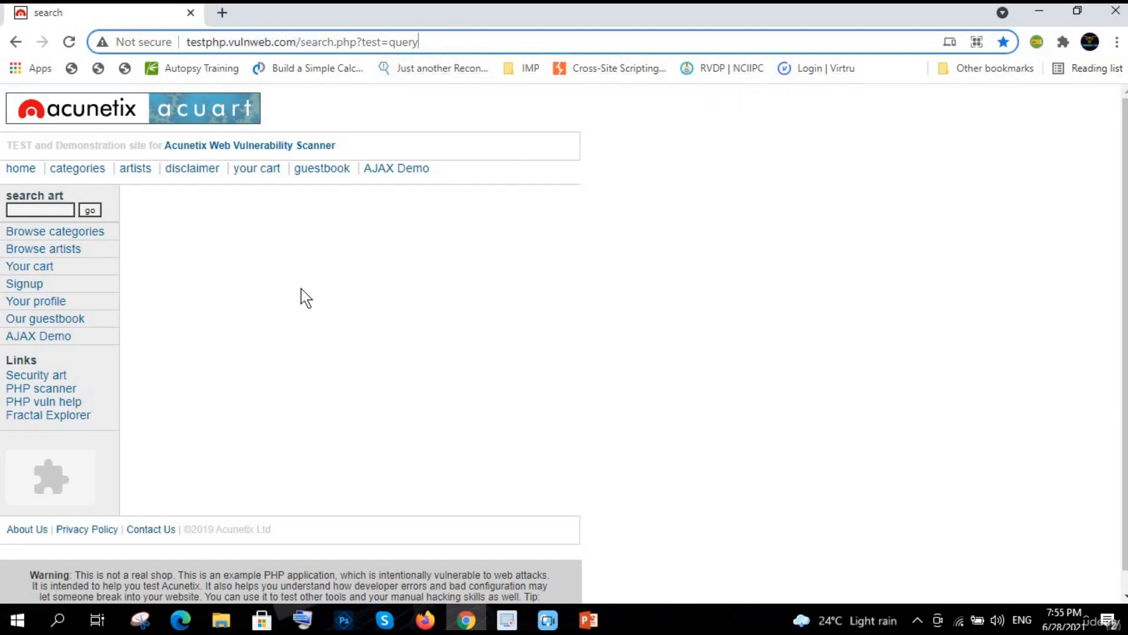
{"action": "mouse_move", "coordinate": [233, 289]}
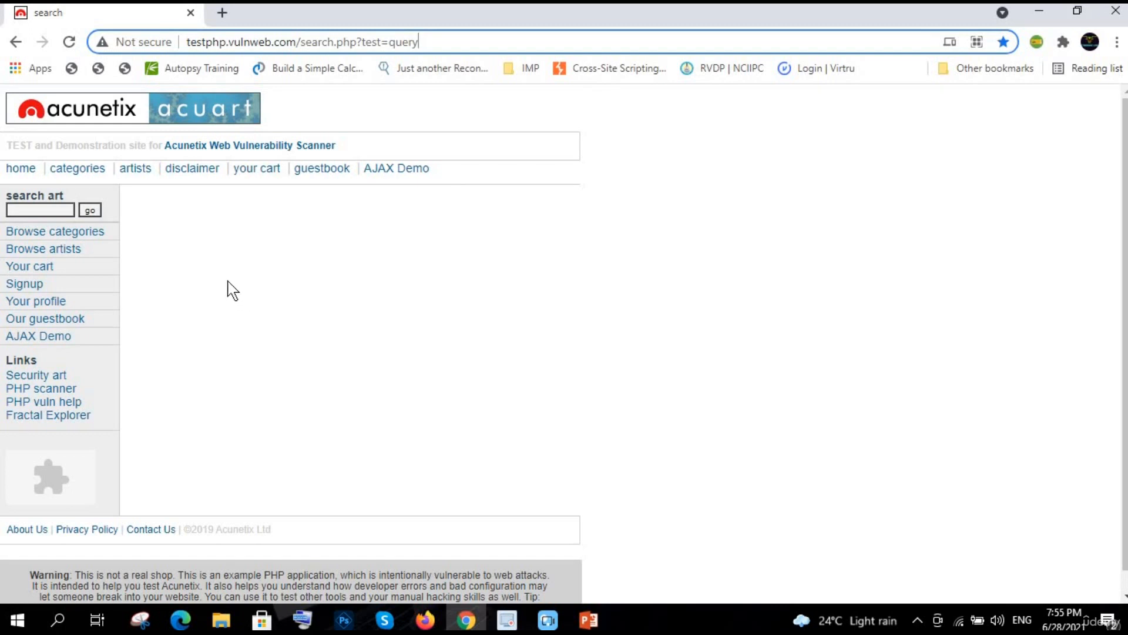
{"action": "type", "text": "hello"}
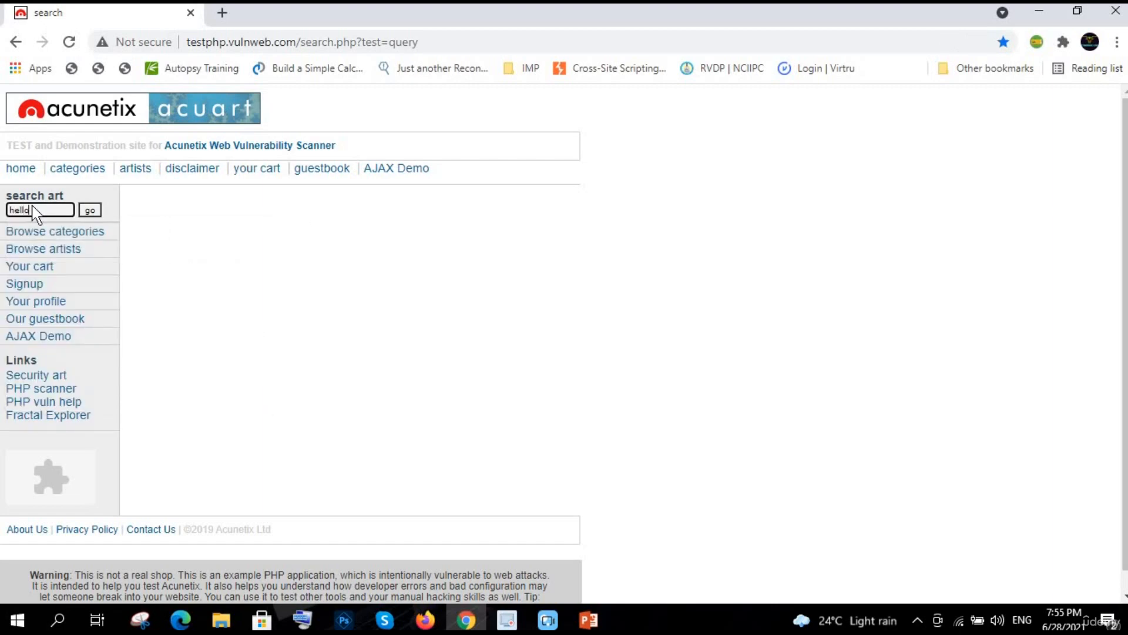
{"action": "left_click", "coordinate": [88, 209]}
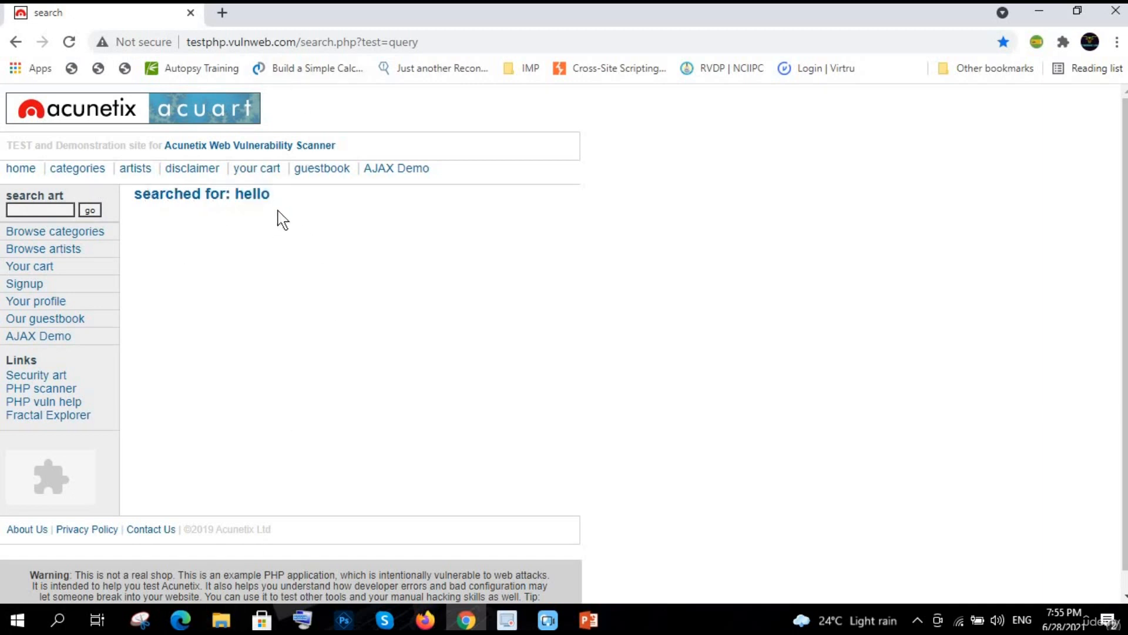
{"action": "mouse_move", "coordinate": [322, 168]}
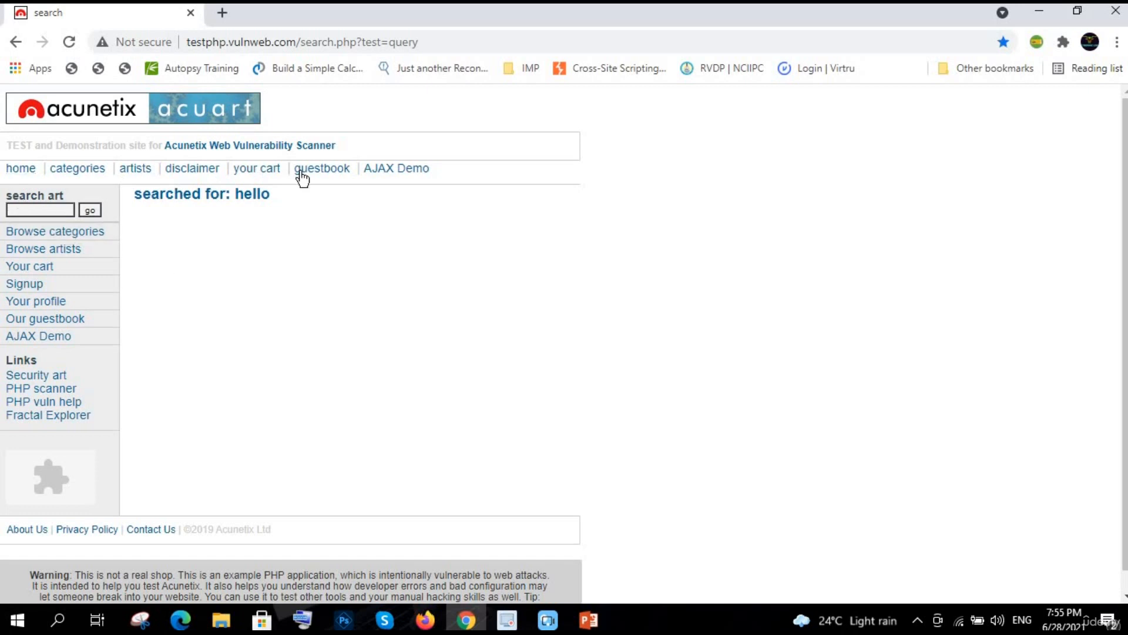
{"action": "mouse_move", "coordinate": [190, 227]}
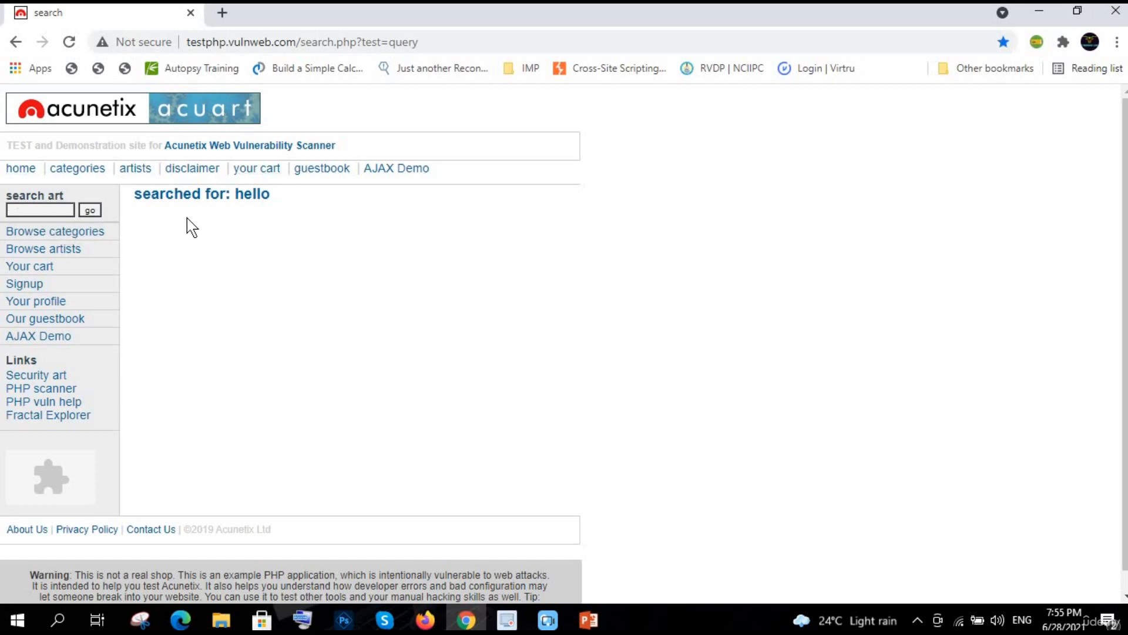
{"action": "left_click", "coordinate": [40, 210]}
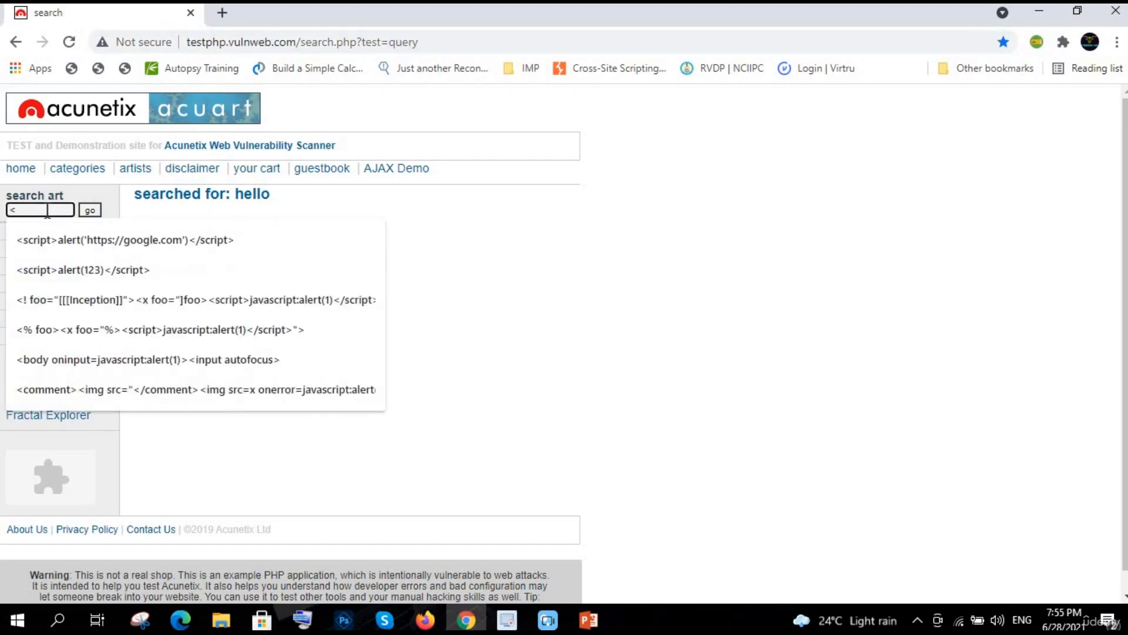
Step: Submit <script>alert(1)</script> as an art search, triggering a reflected alert showing 1, then dismiss it
{"action": "type", "text": "script>"}
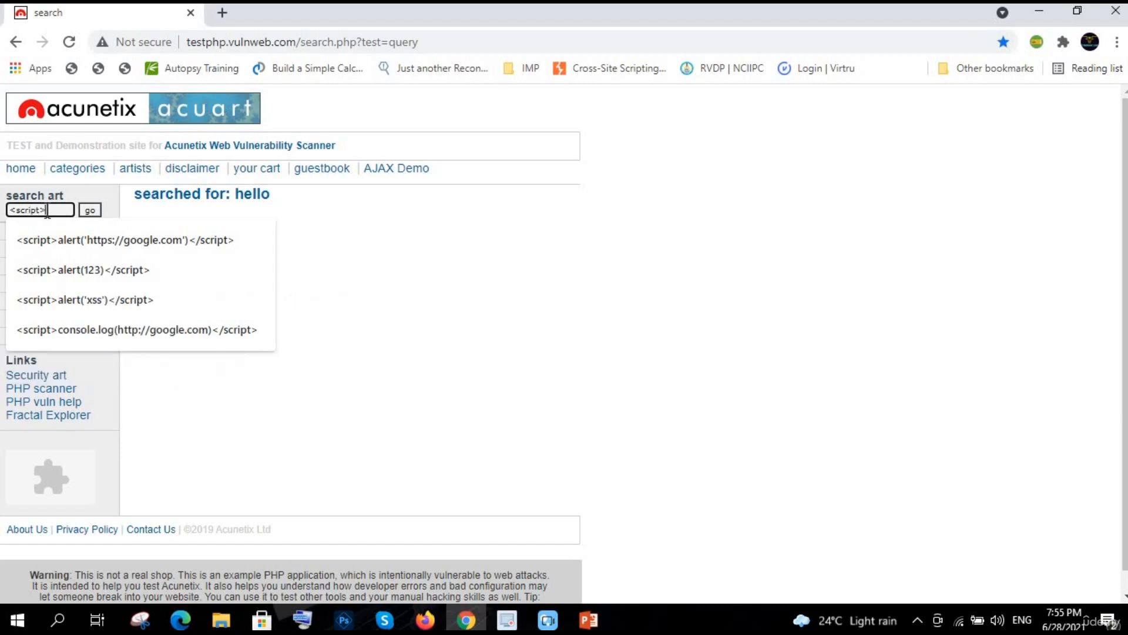
{"action": "type", "text": "alert("}
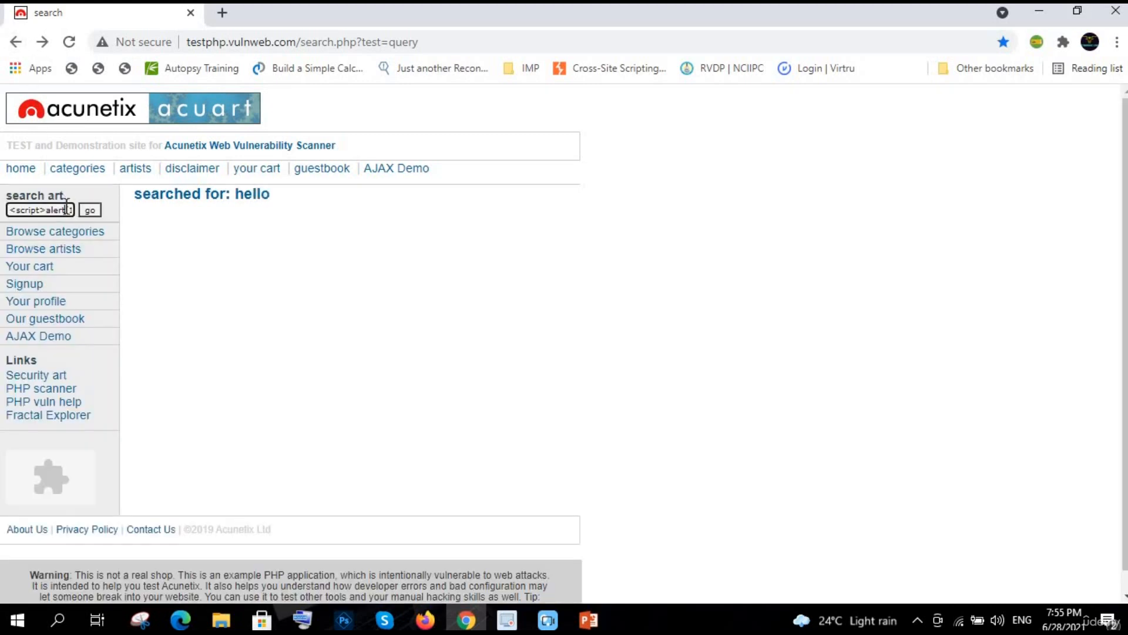
{"action": "type", "text": "1"}
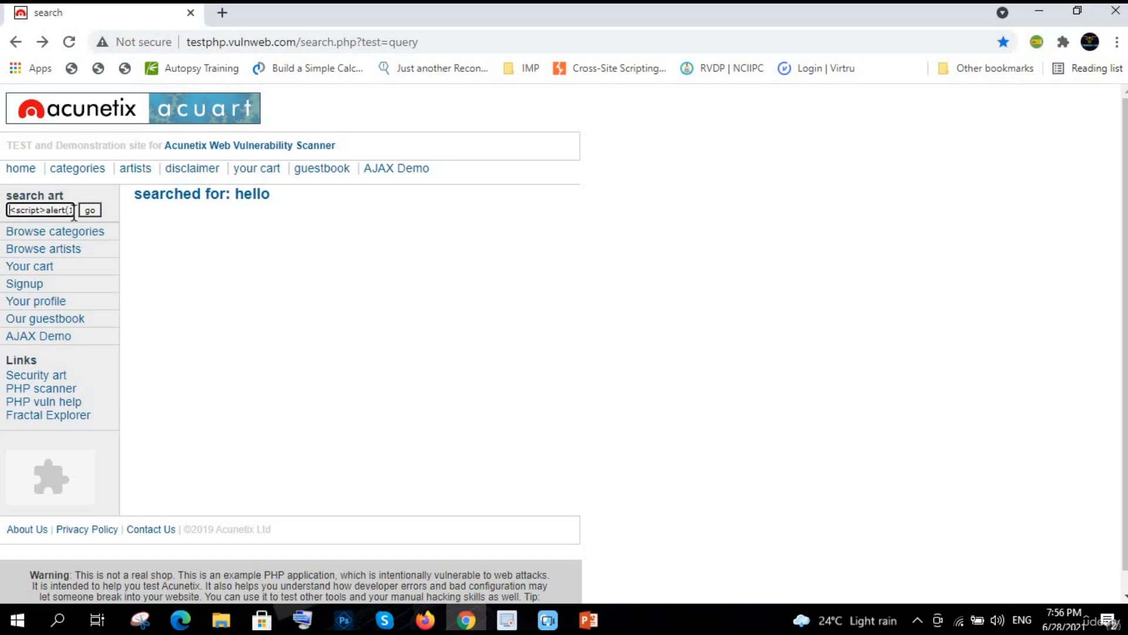
{"action": "left_click", "coordinate": [89, 209]}
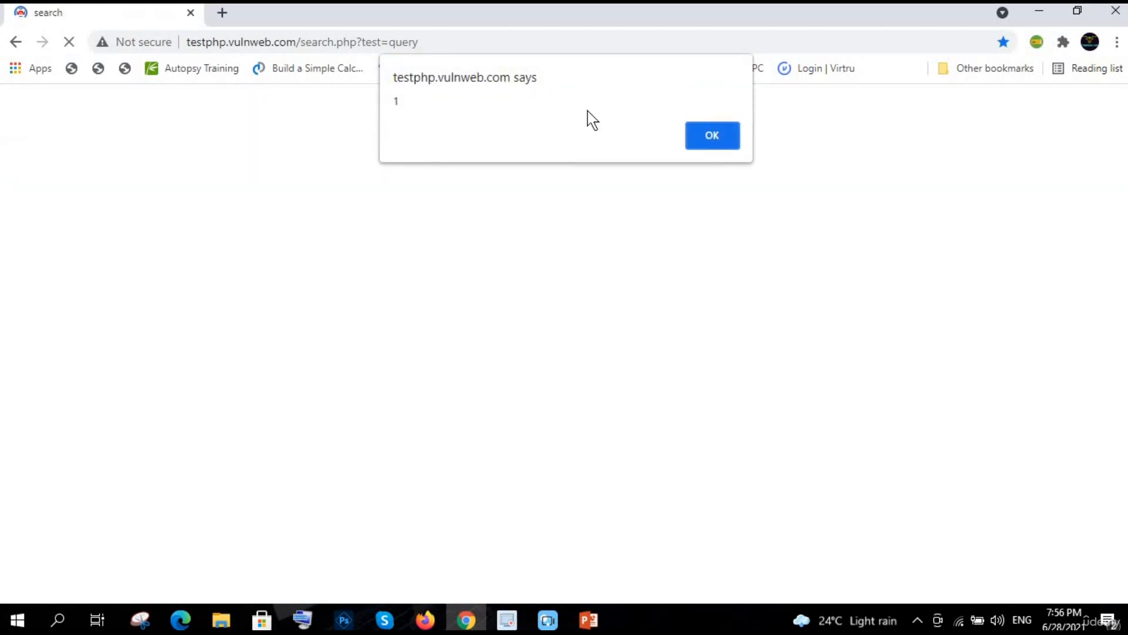
{"action": "mouse_move", "coordinate": [517, 140]}
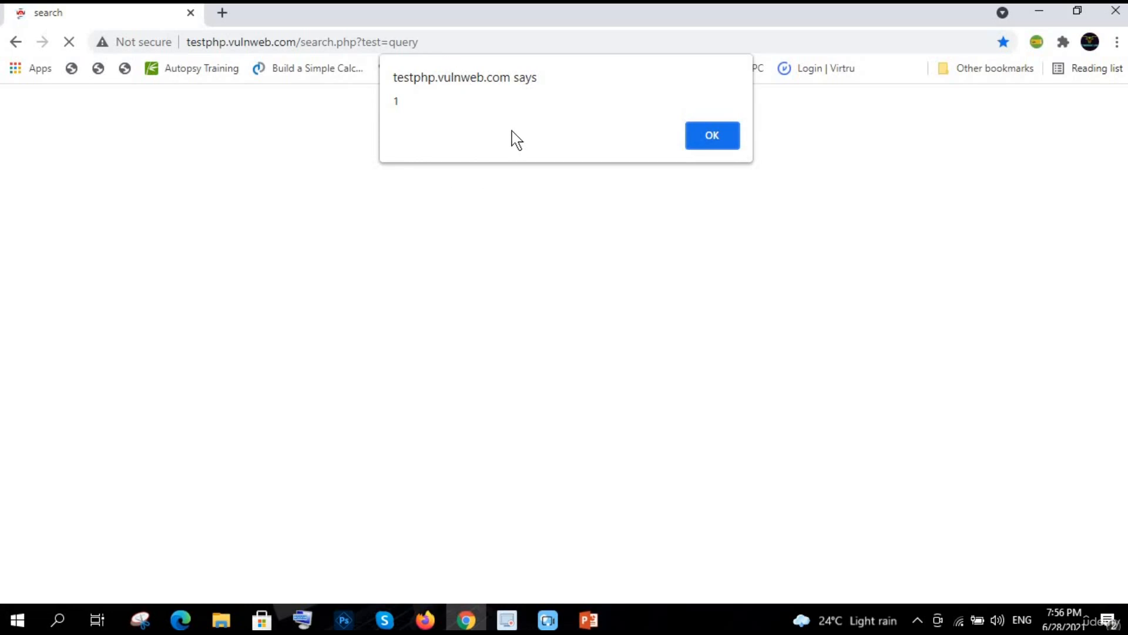
{"action": "mouse_move", "coordinate": [509, 178]}
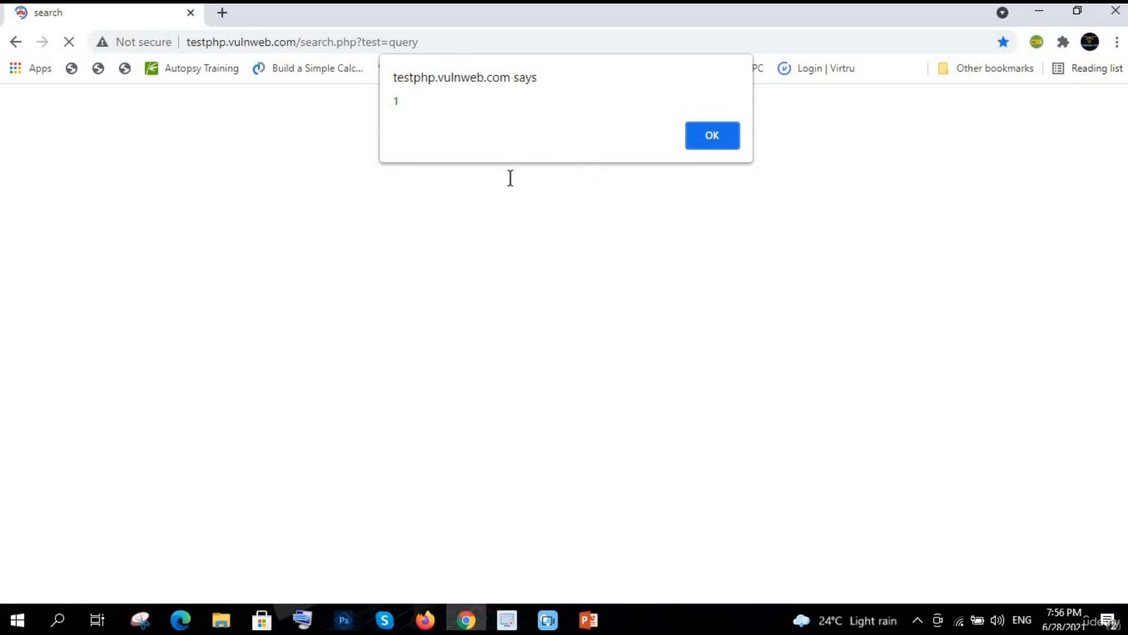
{"action": "mouse_move", "coordinate": [450, 42]}
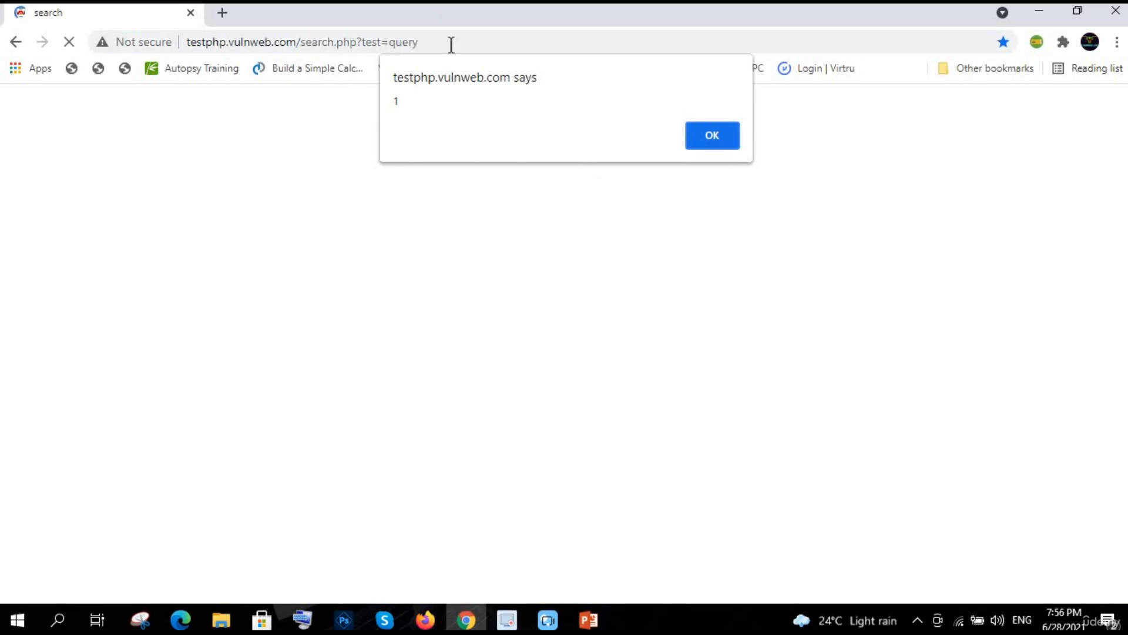
{"action": "mouse_move", "coordinate": [543, 92]}
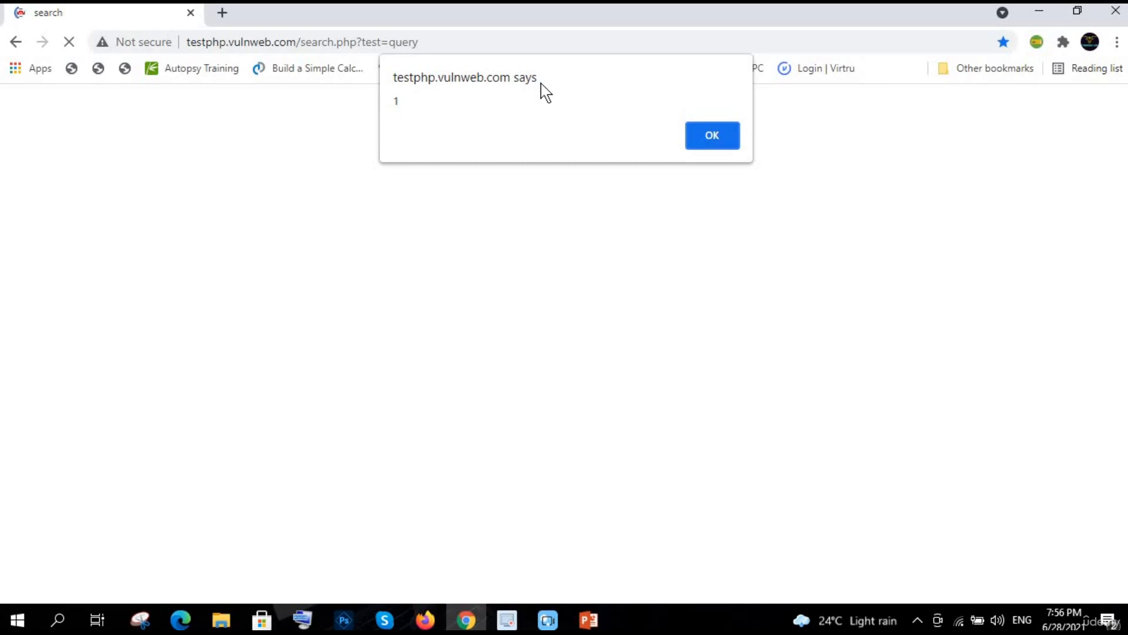
{"action": "mouse_move", "coordinate": [443, 61]}
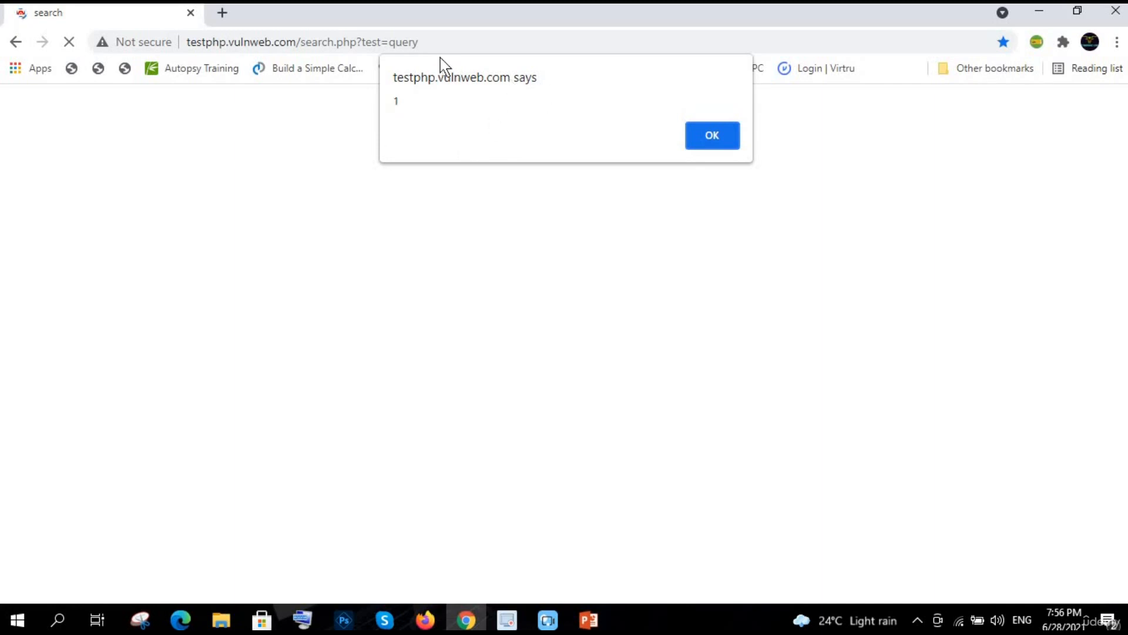
{"action": "mouse_move", "coordinate": [698, 155]}
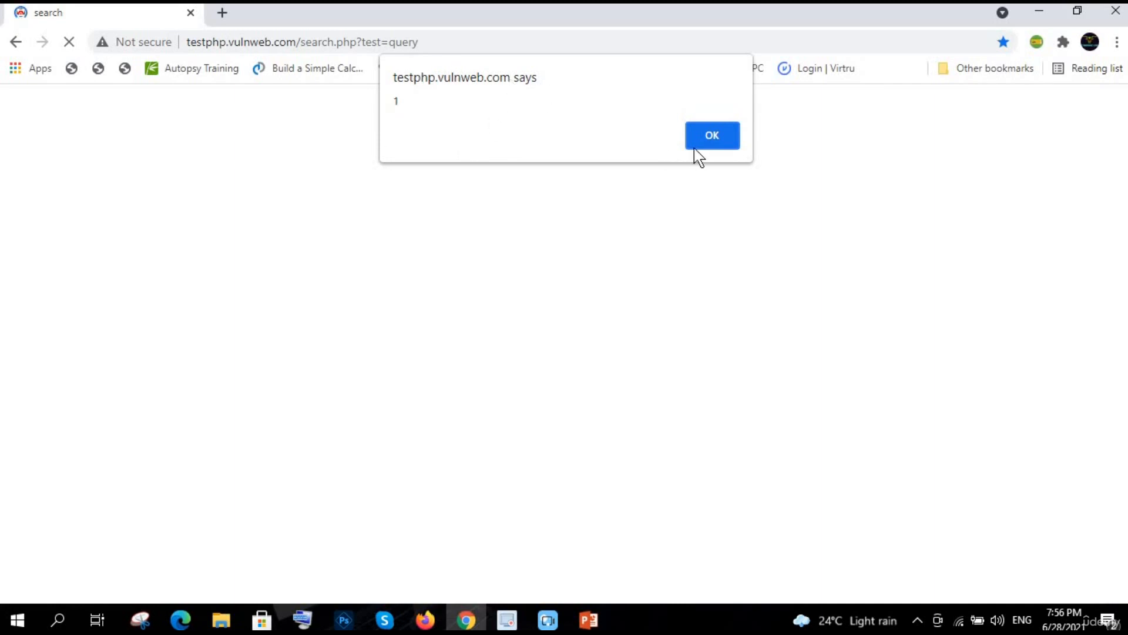
{"action": "left_click", "coordinate": [713, 135]}
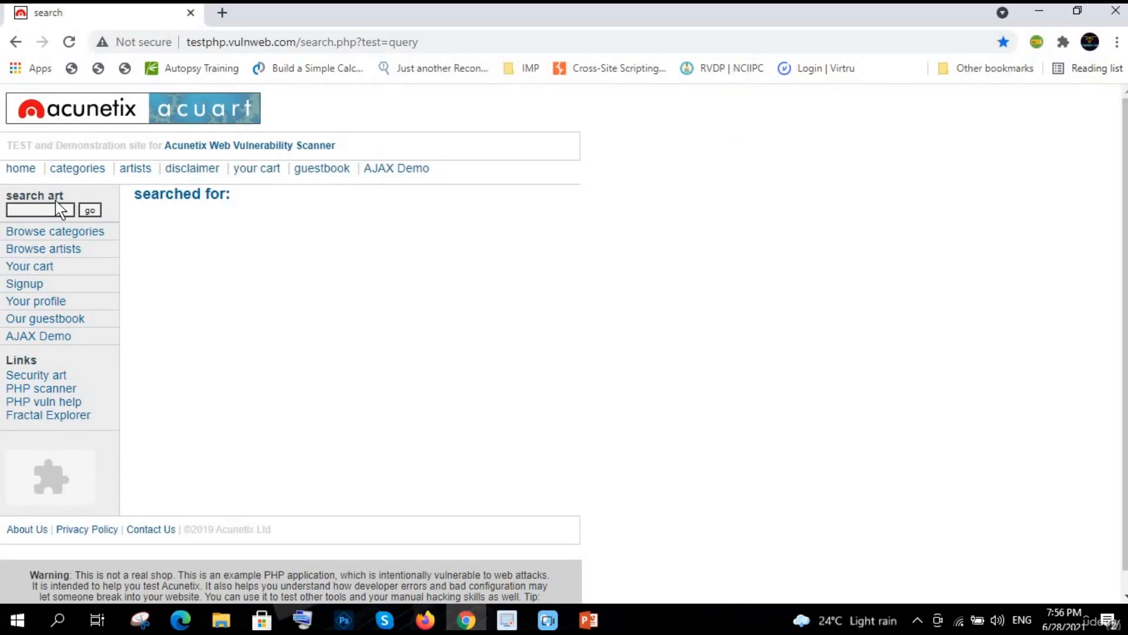
Step: Submit a second script search that pops an xss alert and dismiss it
{"action": "left_click", "coordinate": [40, 210]}
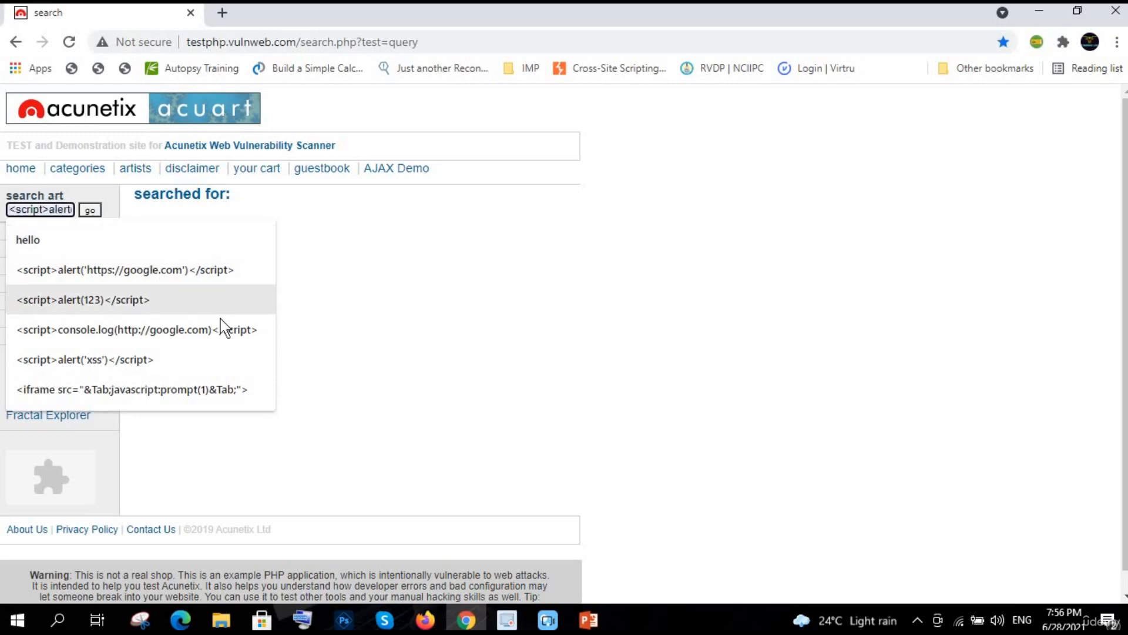
{"action": "left_click", "coordinate": [133, 329]}
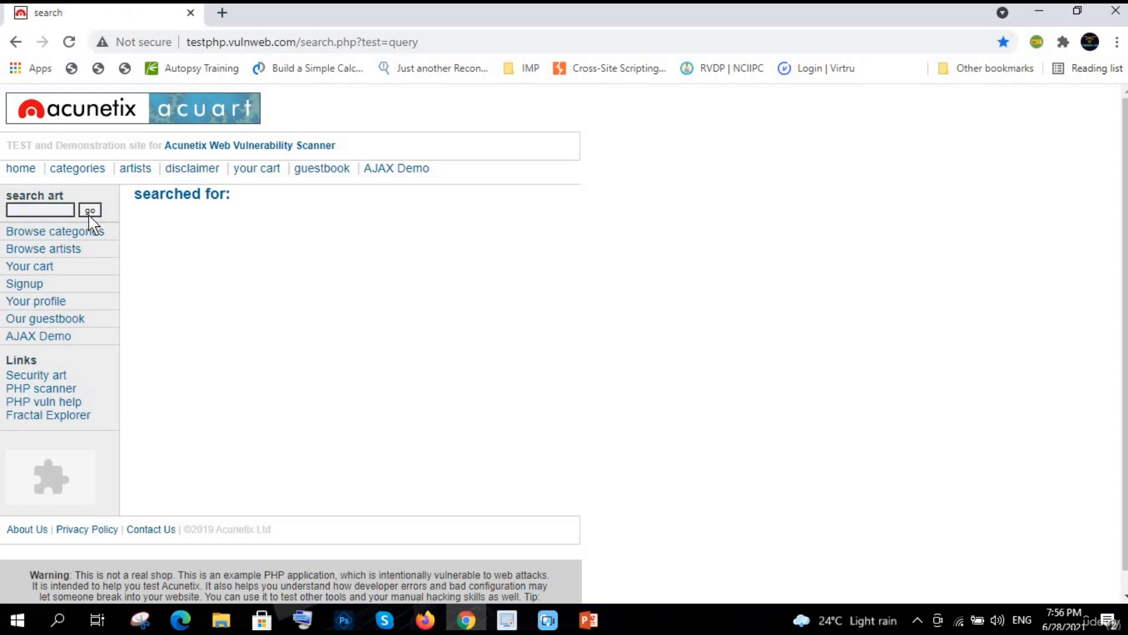
{"action": "type", "text": "hello"}
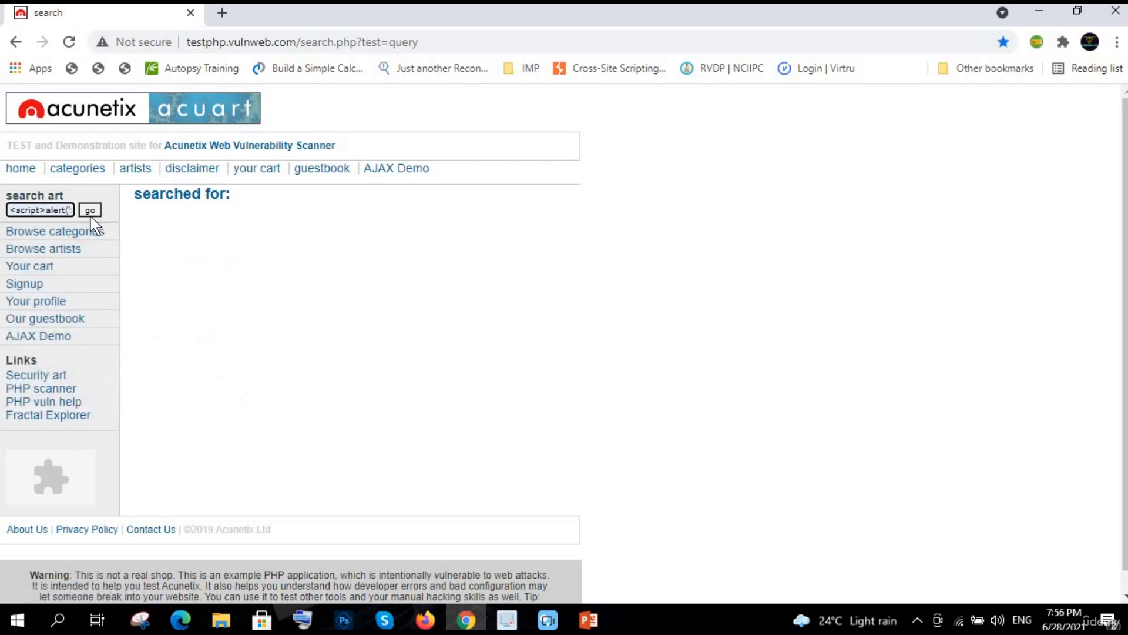
{"action": "left_click", "coordinate": [90, 209]}
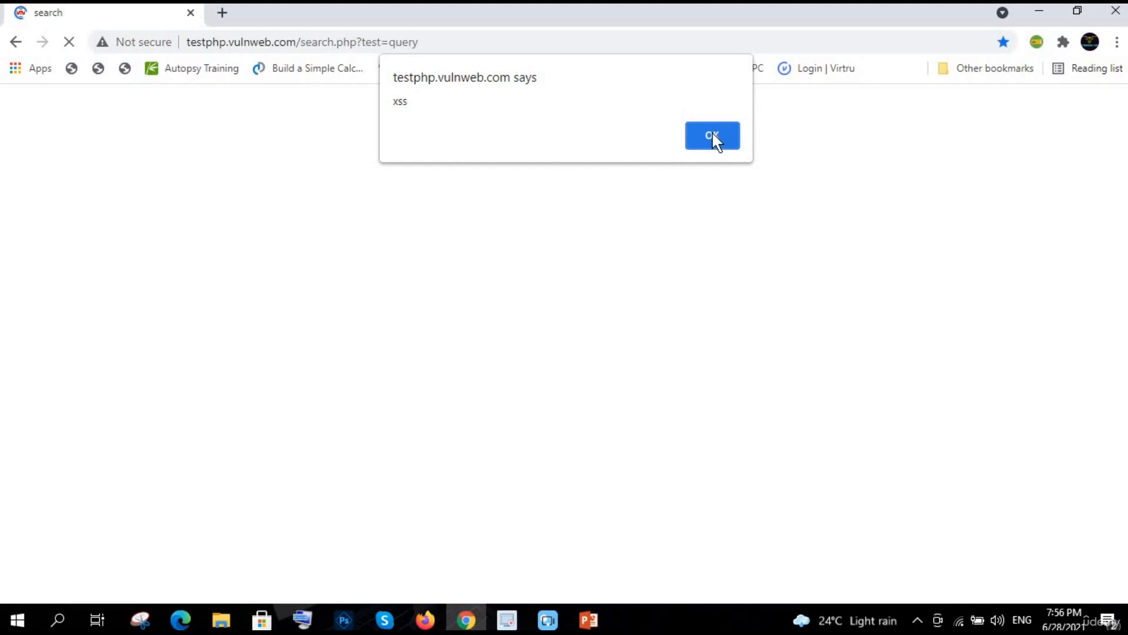
{"action": "left_click", "coordinate": [712, 137]}
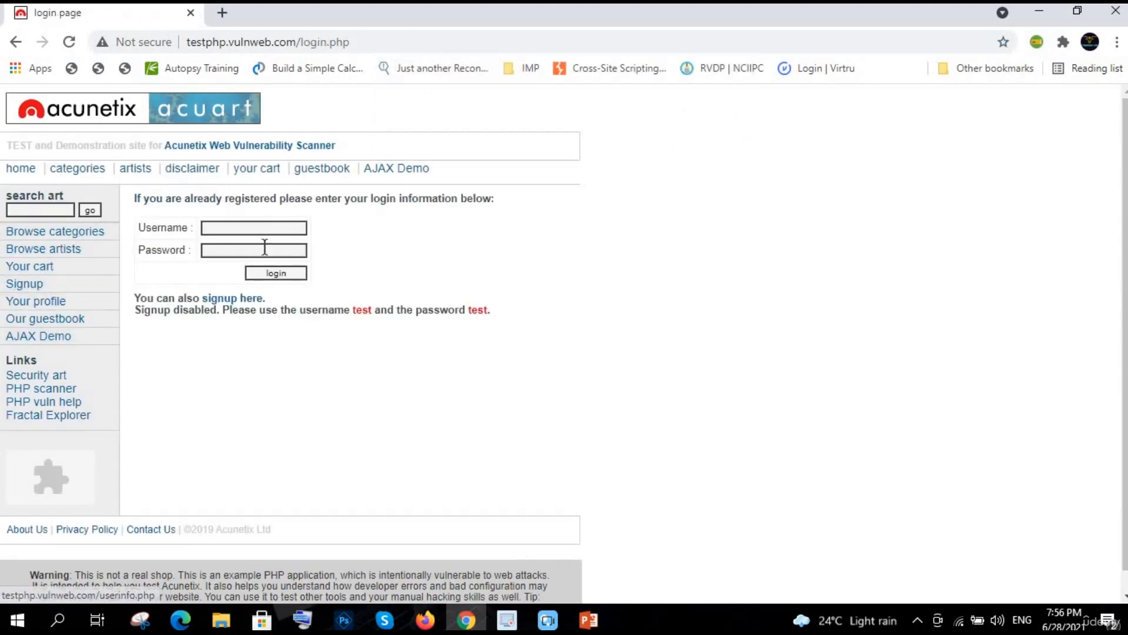
Step: Log in with username test and password test to reach johnny's user info page
{"action": "type", "text": "test"}
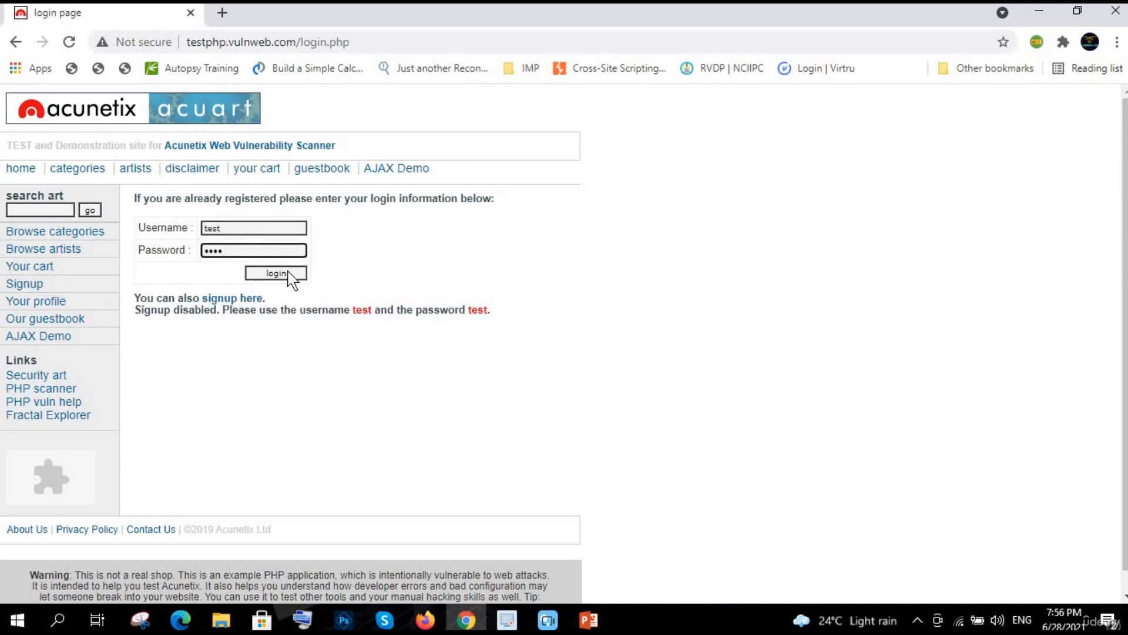
{"action": "left_click", "coordinate": [275, 272]}
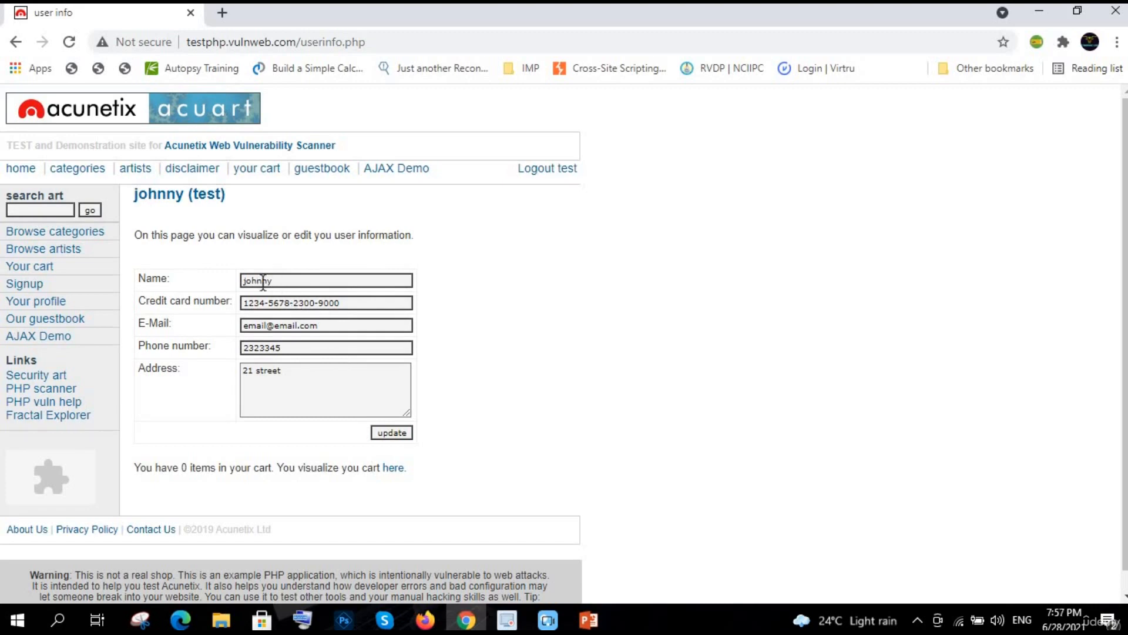
{"action": "mouse_move", "coordinate": [229, 285]}
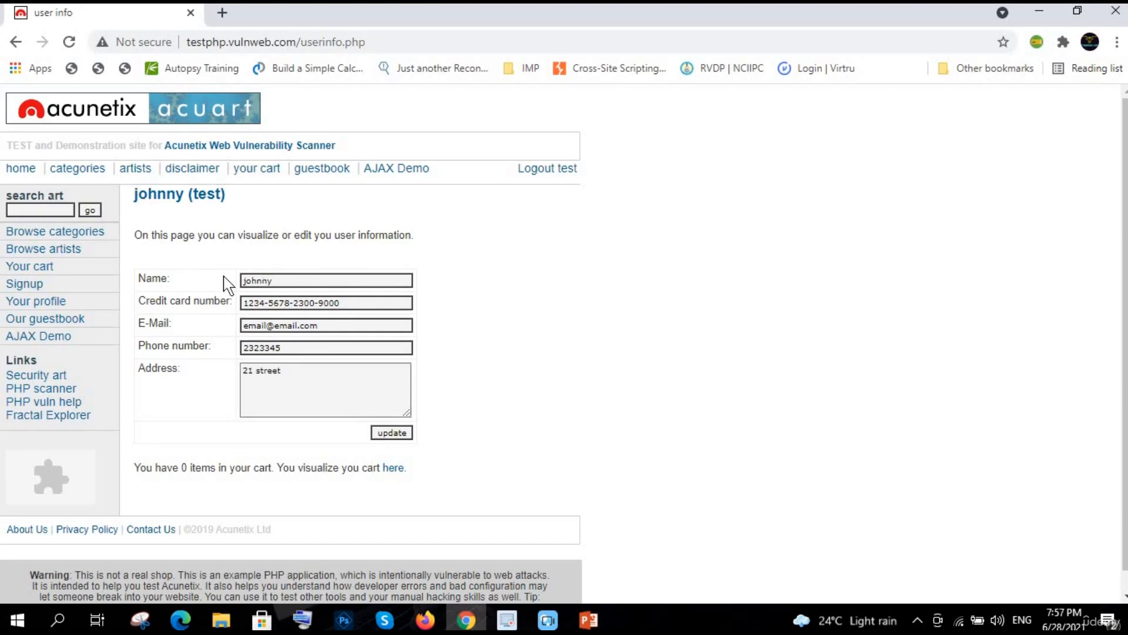
Step: Save the profile with <script>alert(123)</script> in Name and Address, then dismiss the stored 123 alert
{"action": "triple_click", "coordinate": [326, 280]}
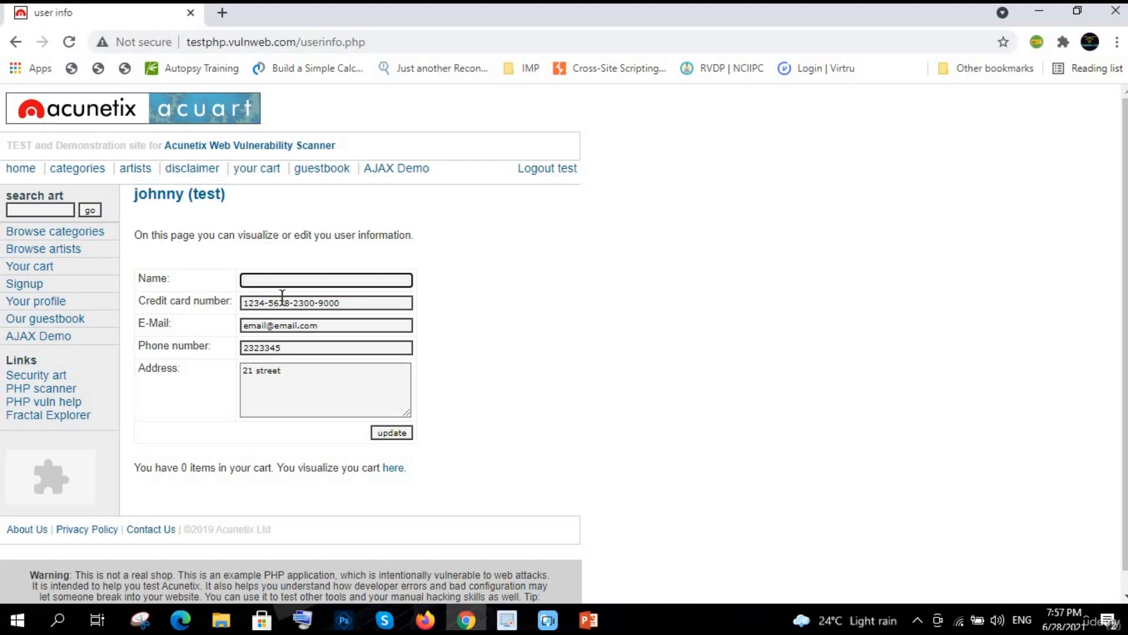
{"action": "type", "text": "<"}
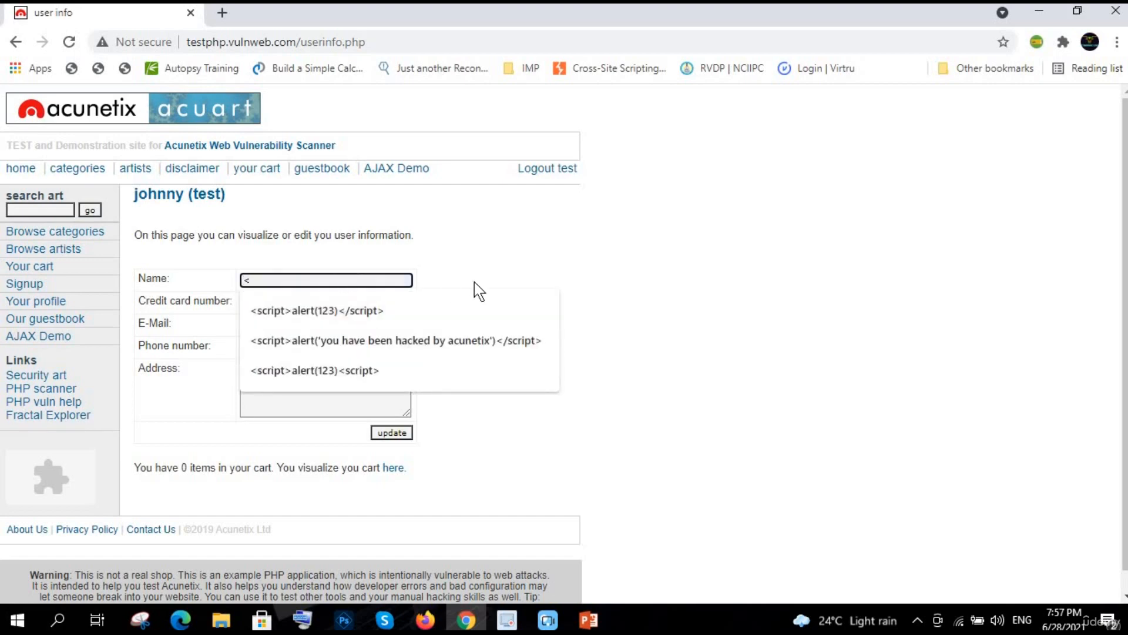
{"action": "left_click", "coordinate": [316, 310]}
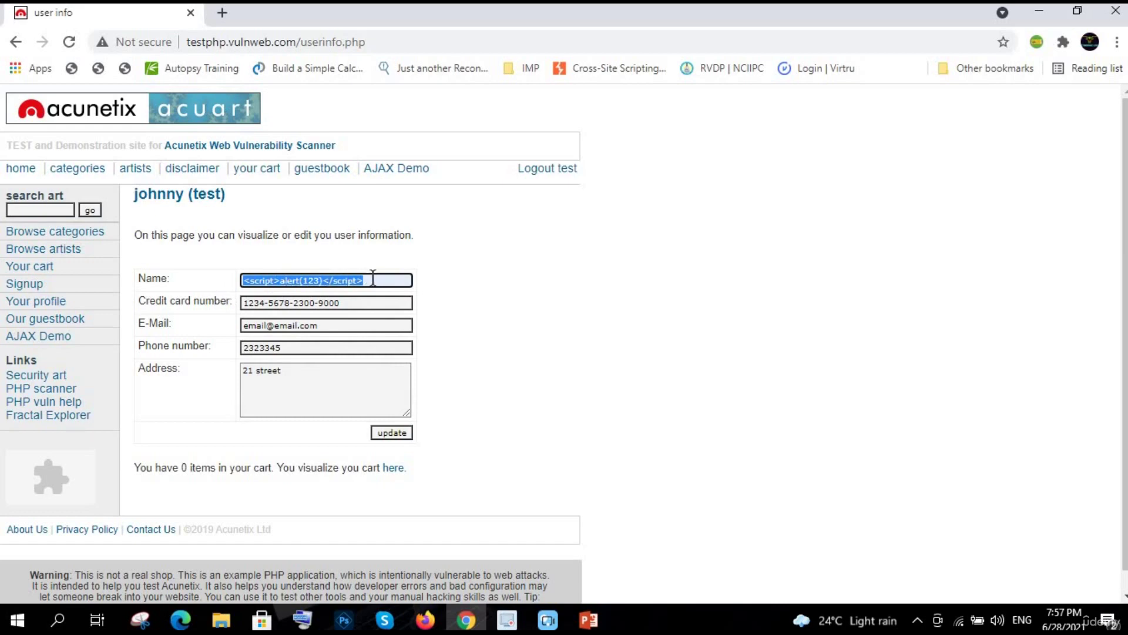
{"action": "mouse_move", "coordinate": [316, 374]}
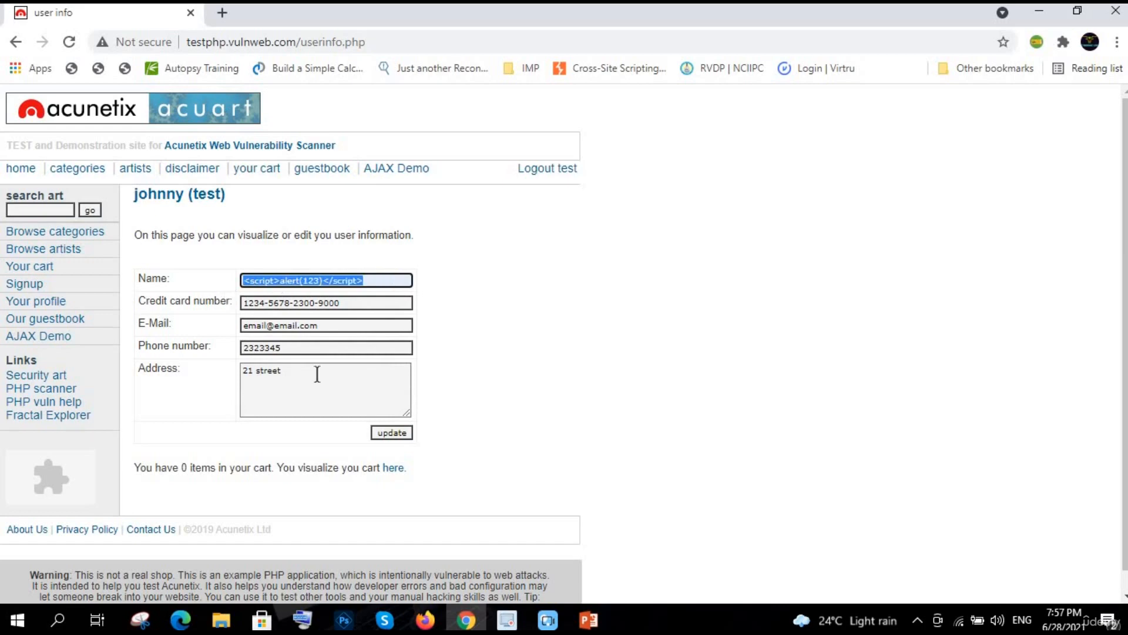
{"action": "type", "text": "<script>alert(123)</script>"}
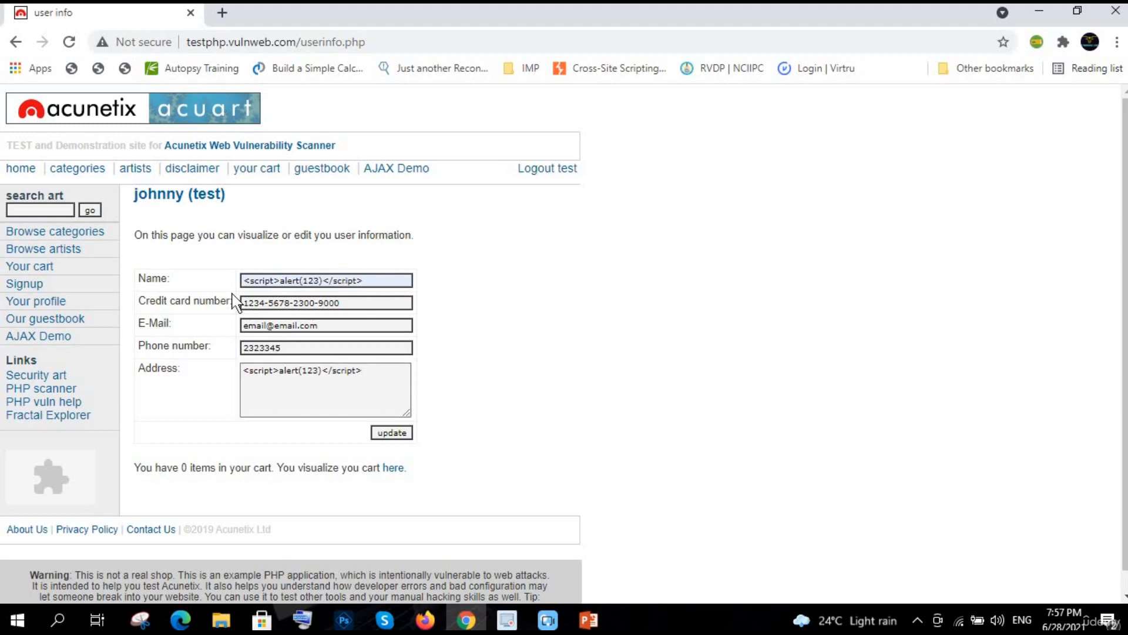
{"action": "mouse_move", "coordinate": [429, 380]}
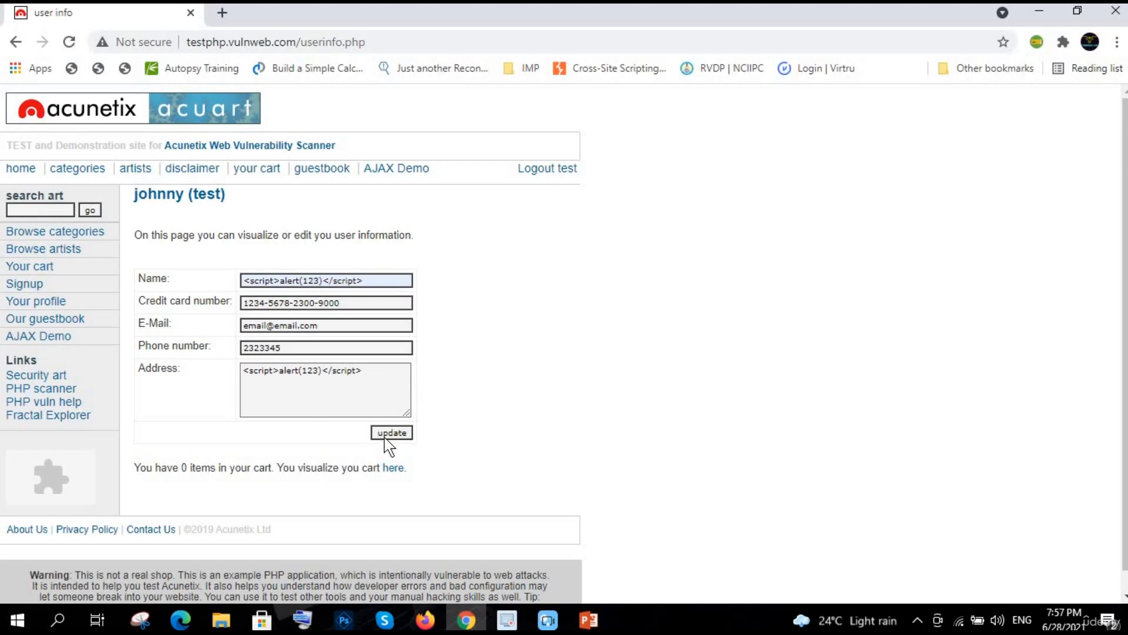
{"action": "mouse_move", "coordinate": [478, 289]}
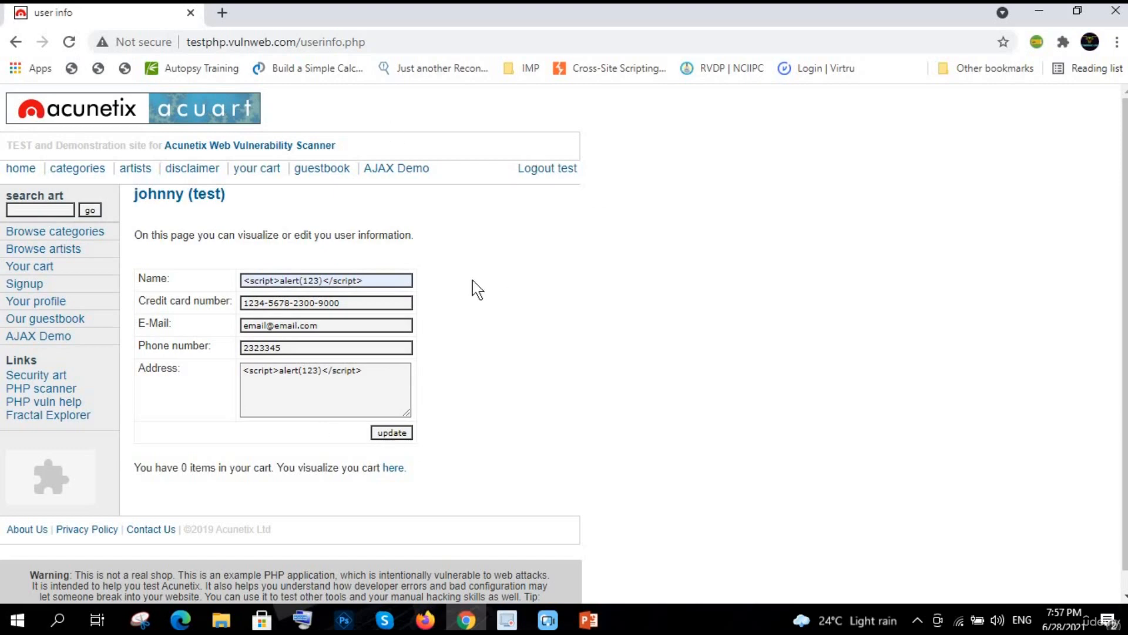
{"action": "mouse_move", "coordinate": [446, 408]}
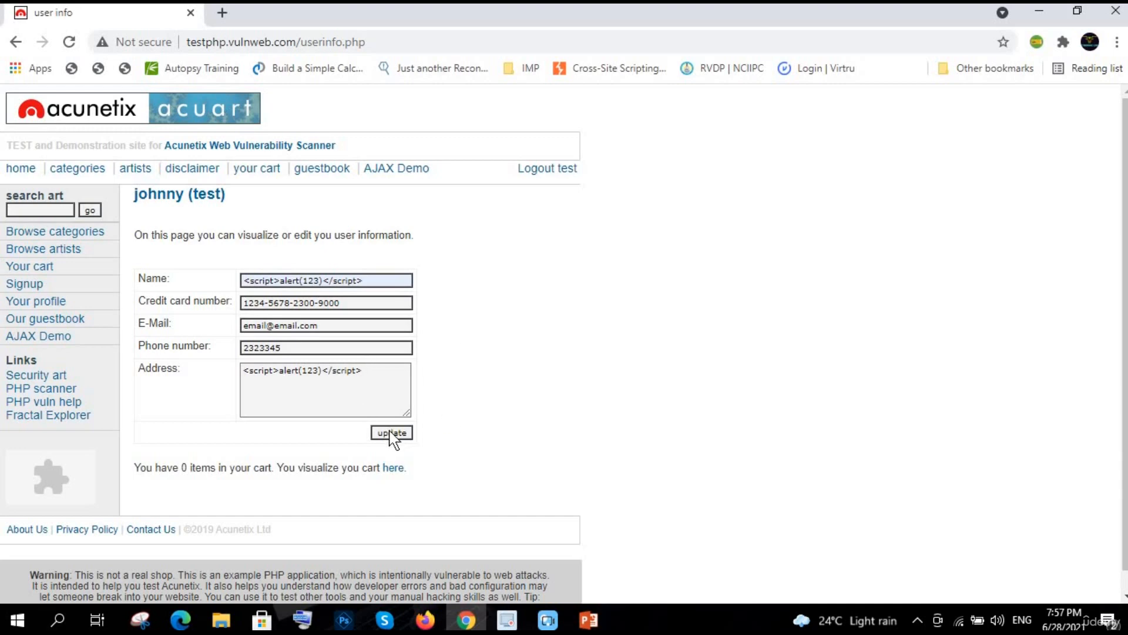
{"action": "left_click", "coordinate": [392, 432]}
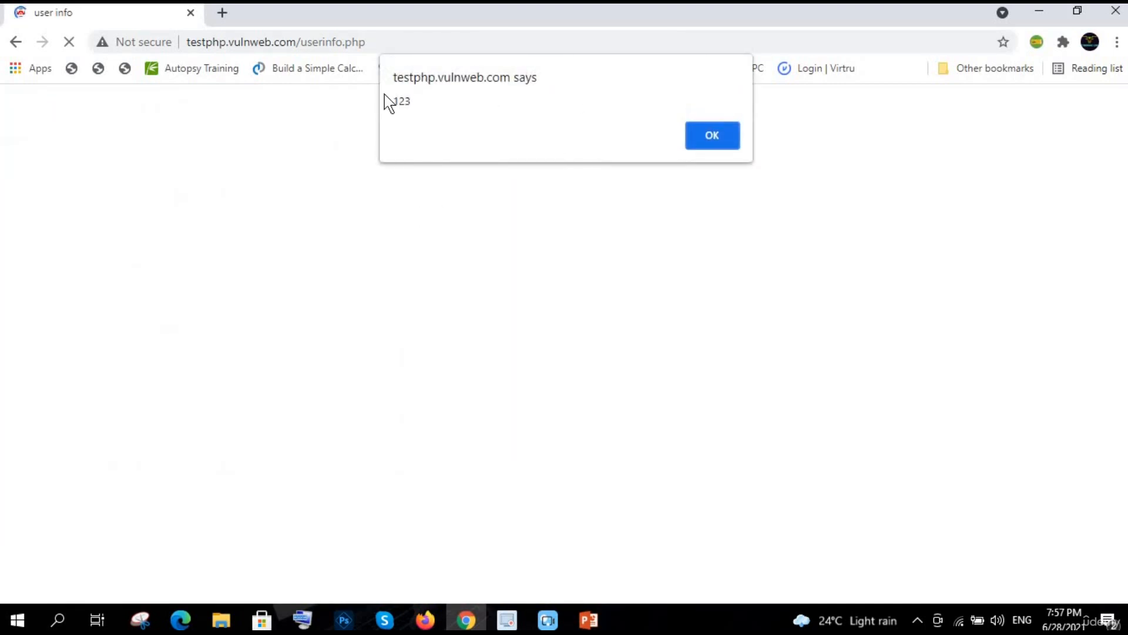
{"action": "double_click", "coordinate": [402, 101]}
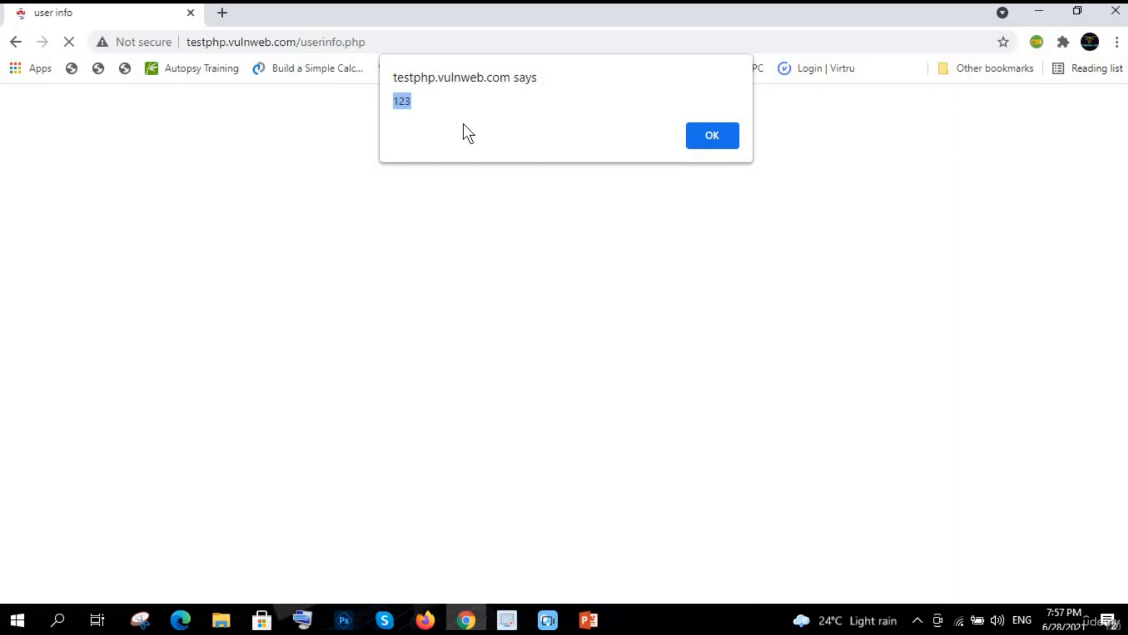
{"action": "mouse_move", "coordinate": [438, 94]}
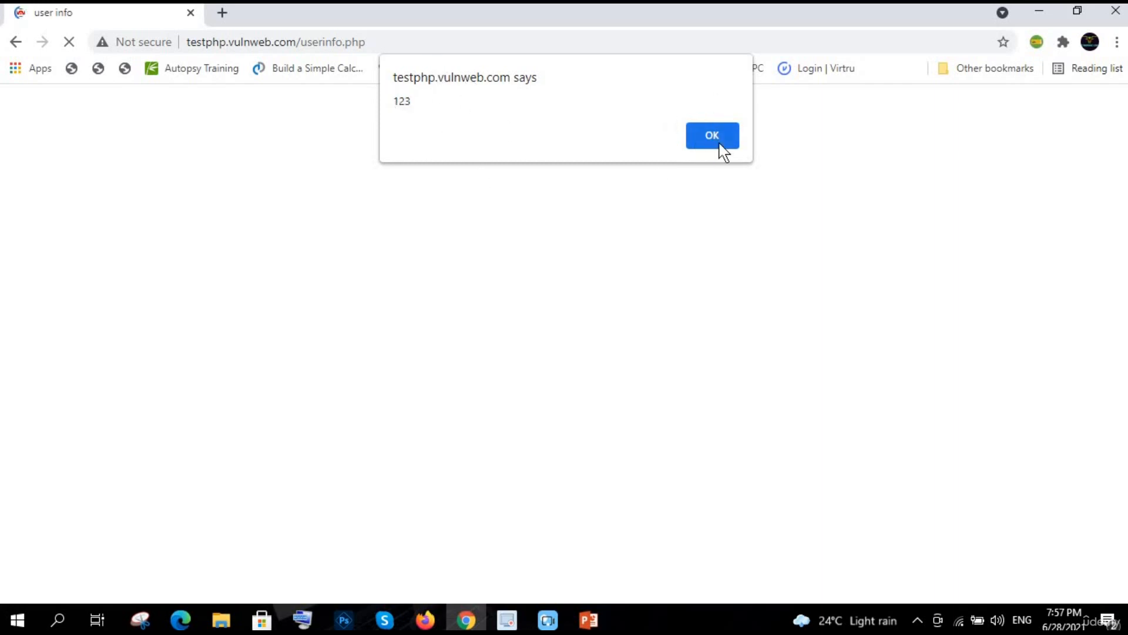
{"action": "left_click", "coordinate": [711, 135]}
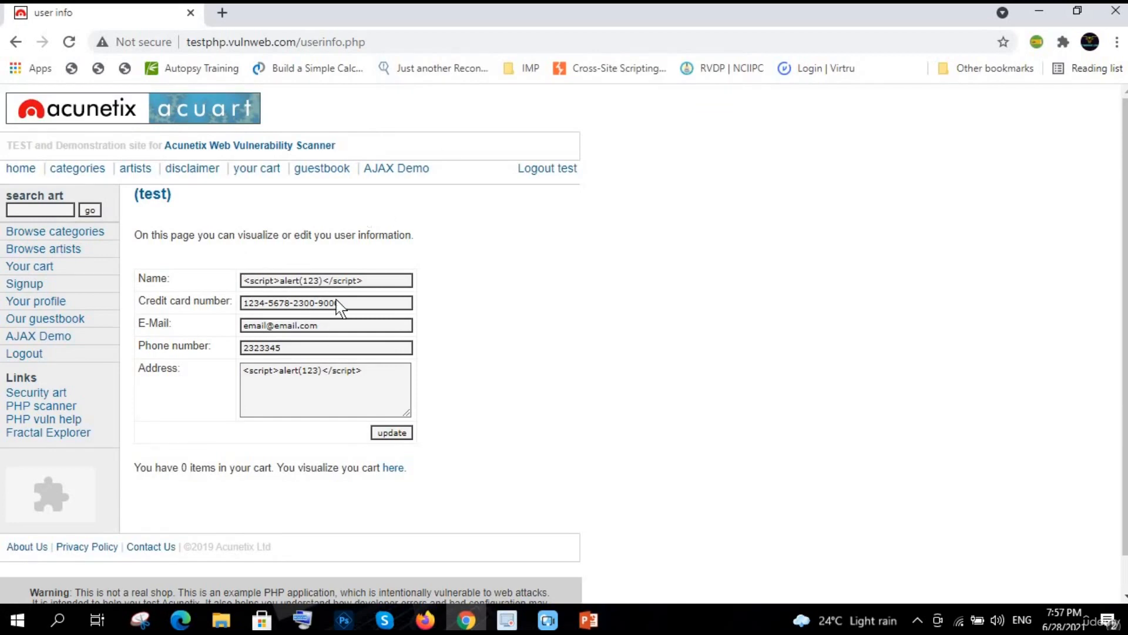
{"action": "mouse_move", "coordinate": [38, 336]}
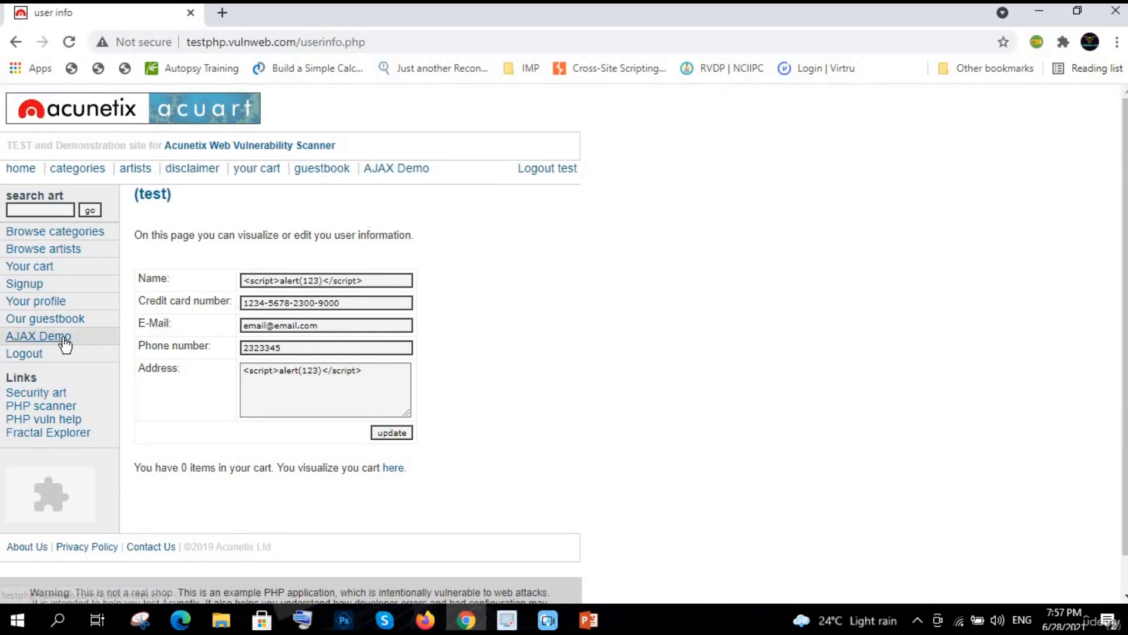
Step: Browse categories and open the Posters listing (listproducts.php?cat=1)
{"action": "left_click", "coordinate": [77, 168]}
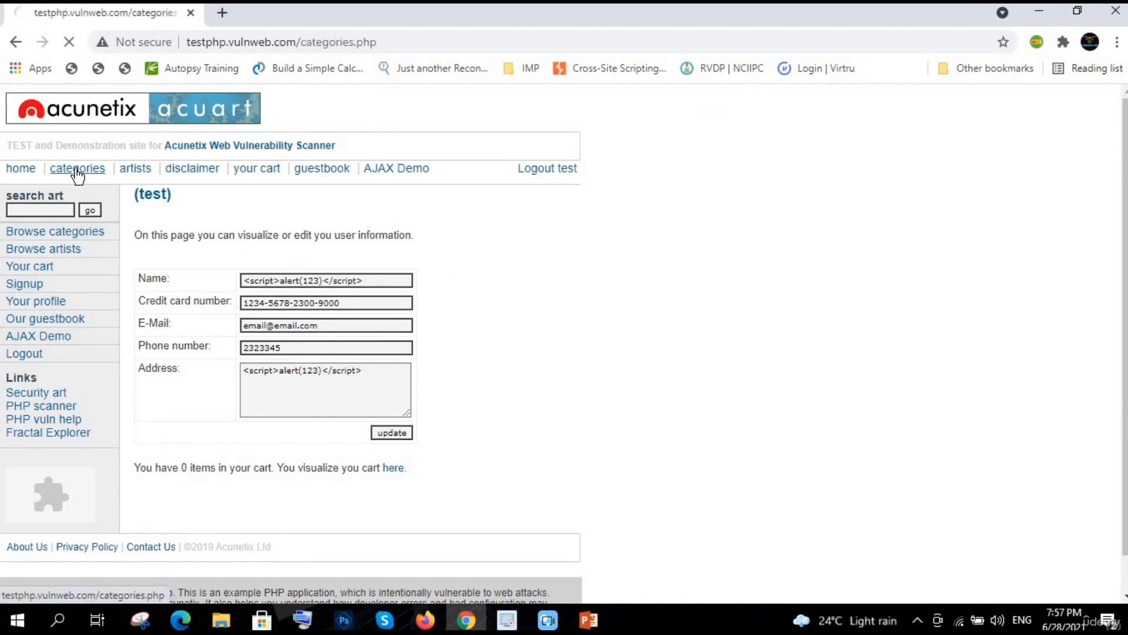
{"action": "left_click", "coordinate": [78, 168]}
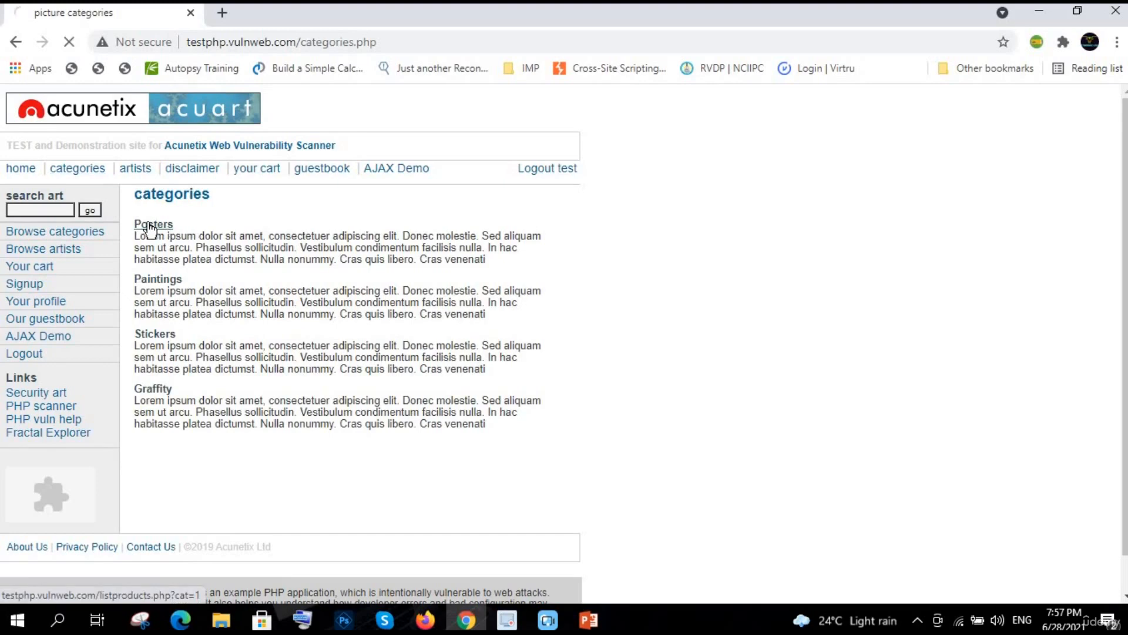
{"action": "left_click", "coordinate": [152, 224]}
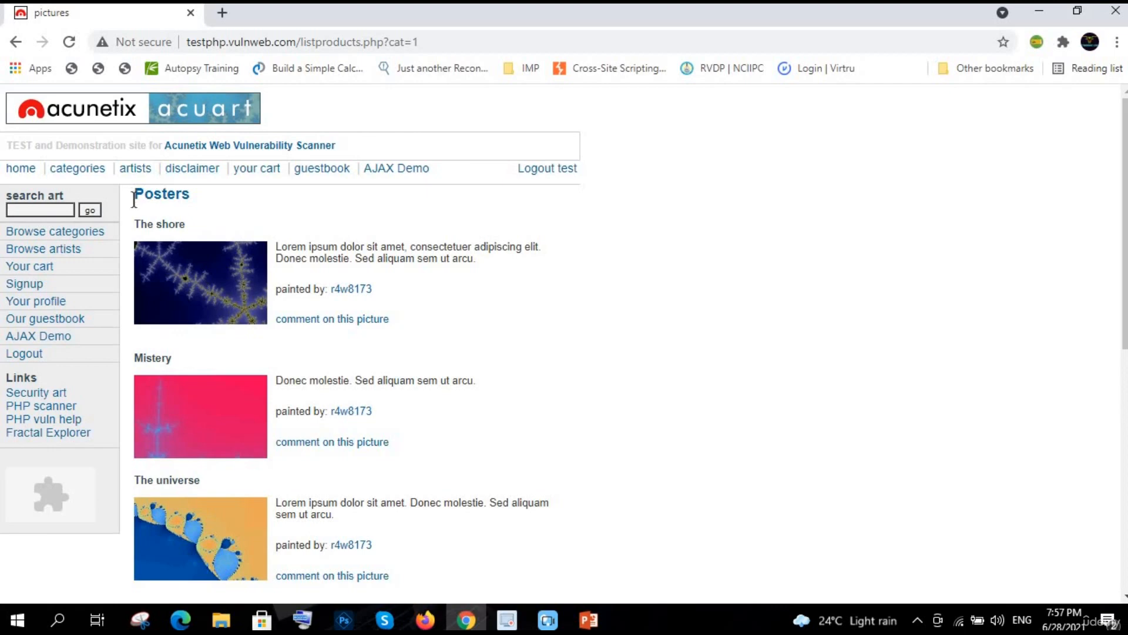
{"action": "mouse_move", "coordinate": [408, 329]}
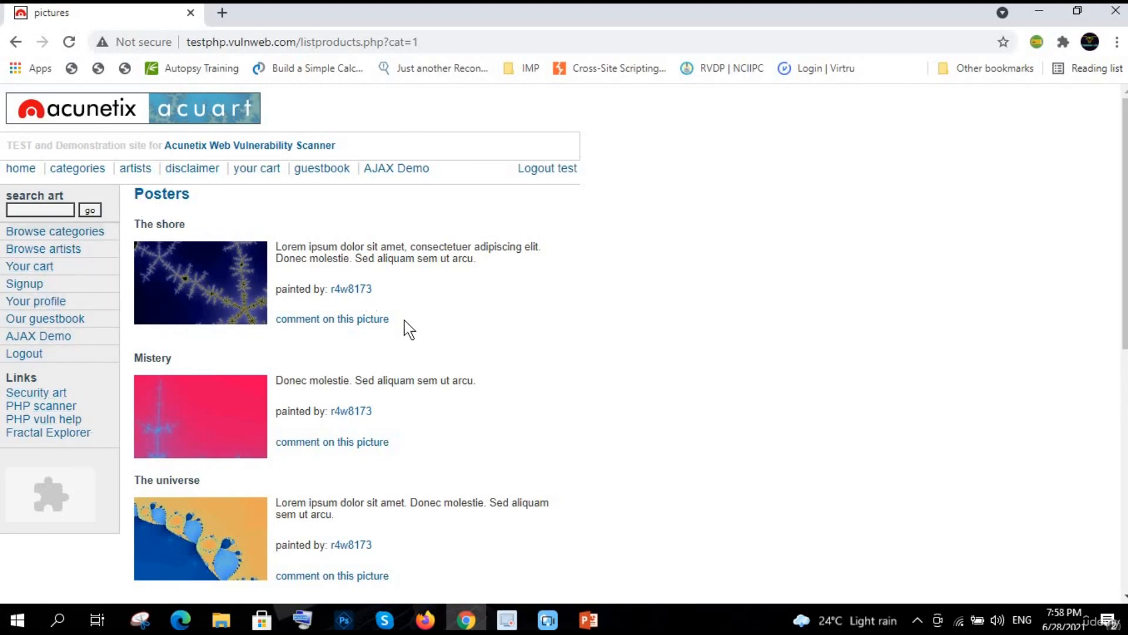
Step: Comment on The shore with <script>alert('you are hacked')</script>, dismiss the alert and close the comment window
{"action": "left_click", "coordinate": [331, 318]}
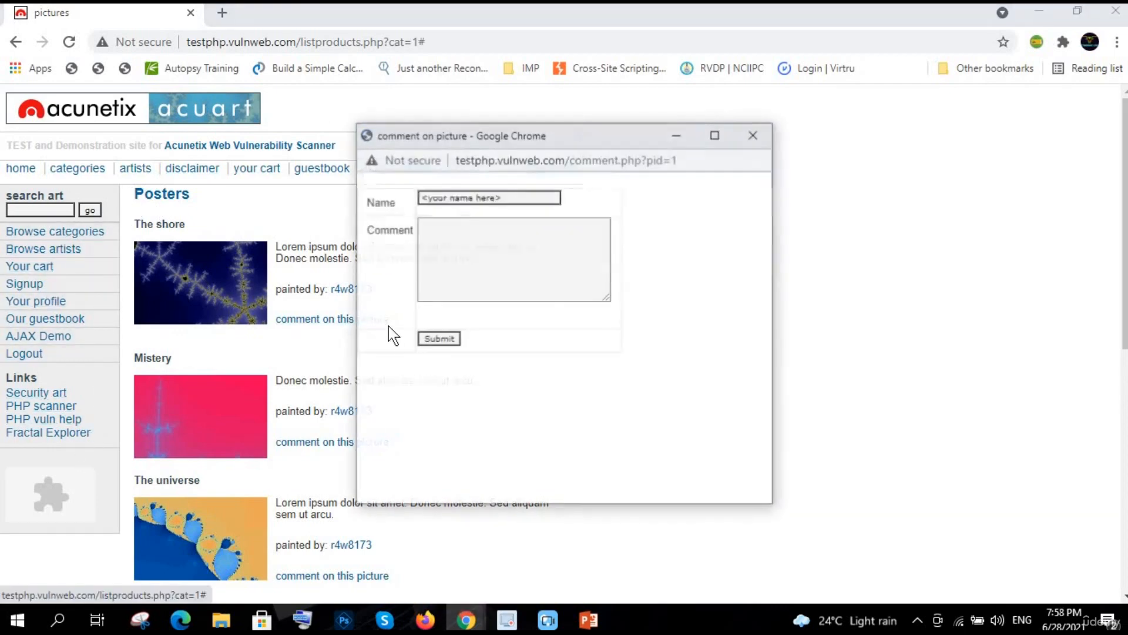
{"action": "left_click", "coordinate": [489, 197]}
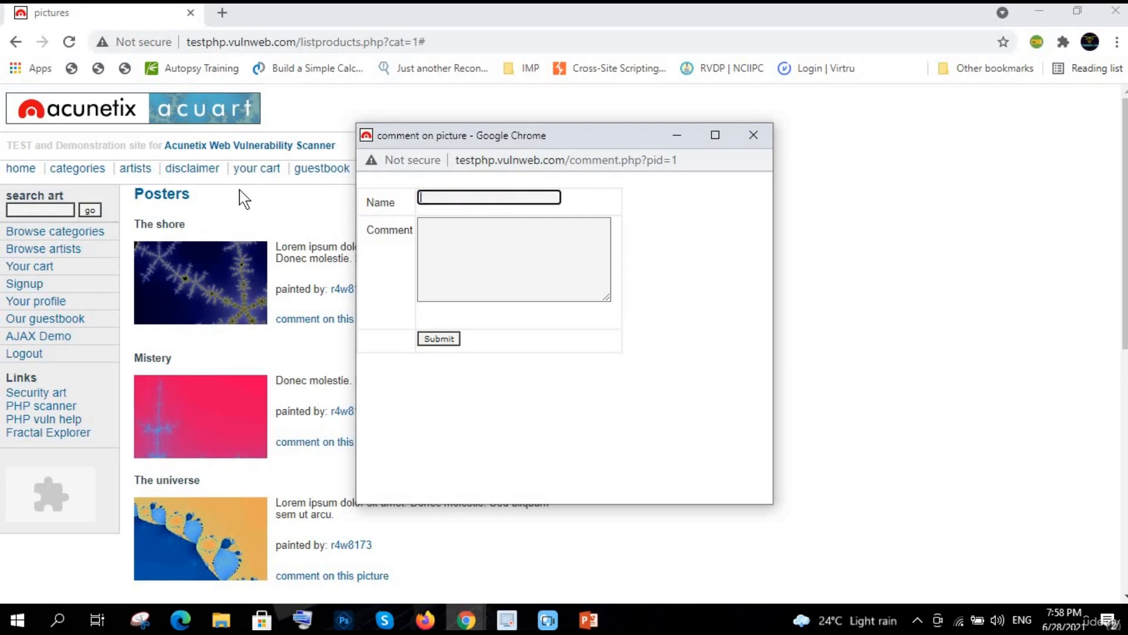
{"action": "type", "text": "<script>alert(123)</script>"}
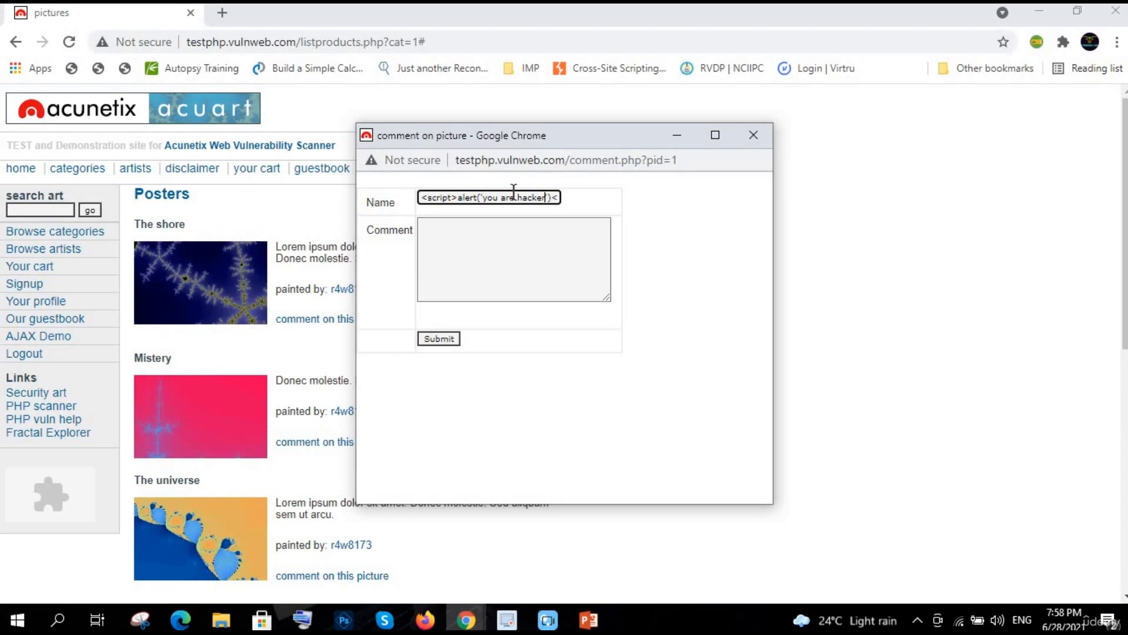
{"action": "triple_click", "coordinate": [488, 197]}
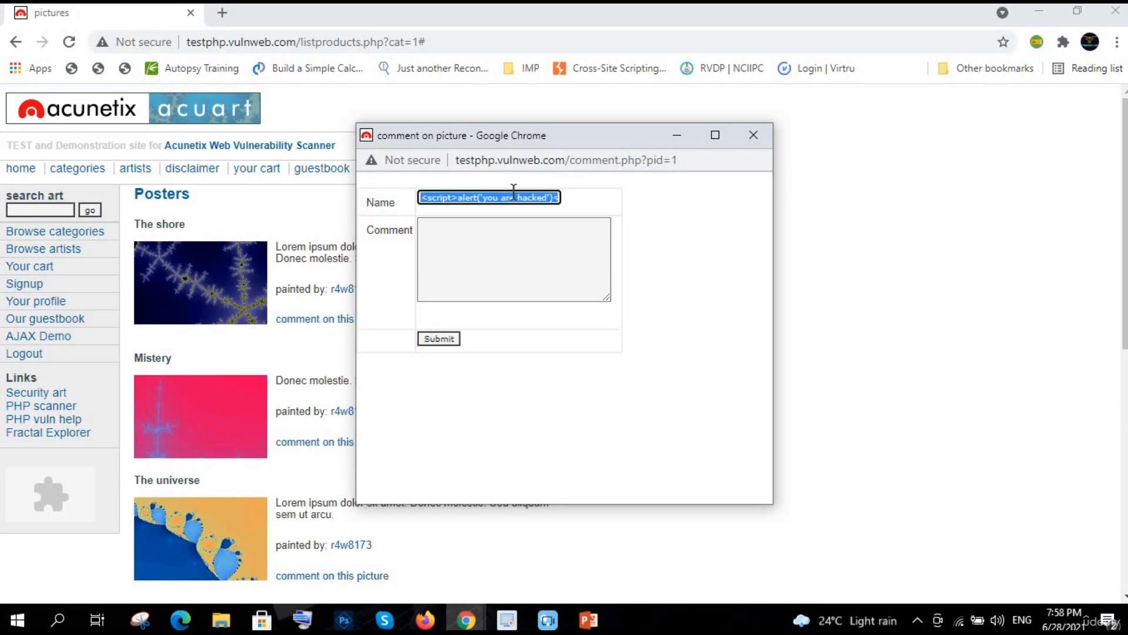
{"action": "type", "text": "<script>alert('you are hacked')</script>"}
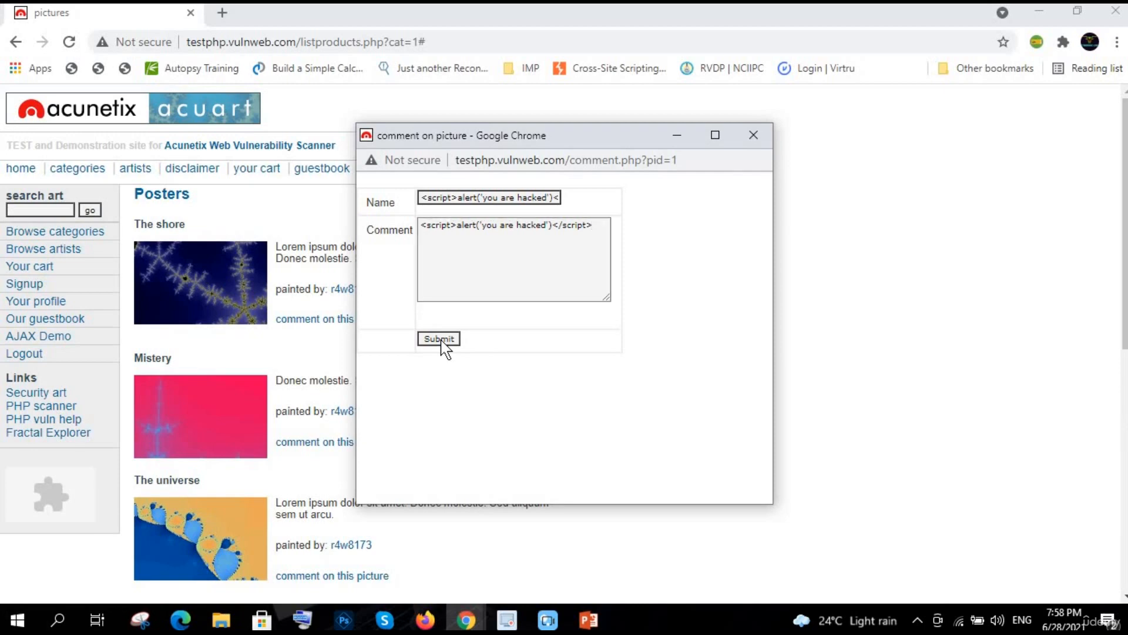
{"action": "left_click", "coordinate": [439, 338]}
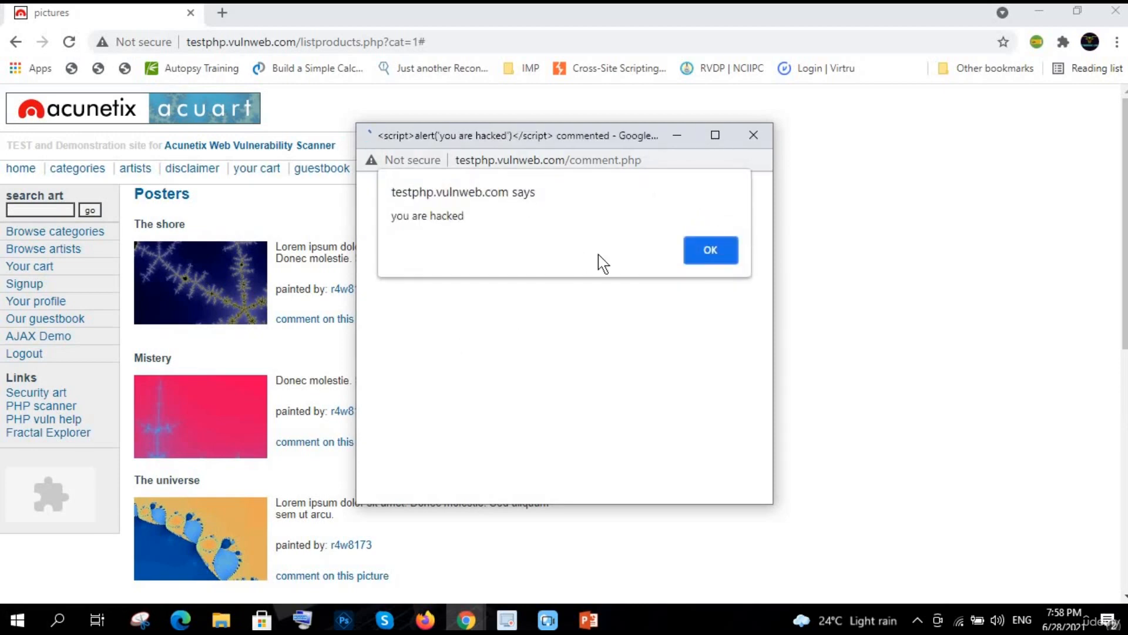
{"action": "mouse_move", "coordinate": [660, 210]}
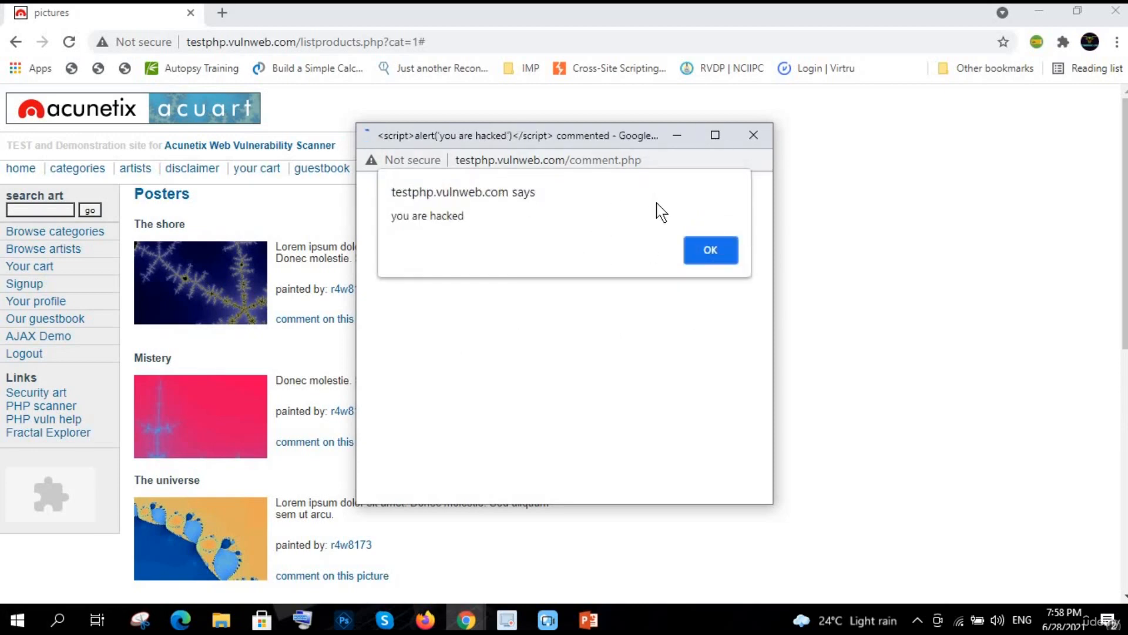
{"action": "mouse_move", "coordinate": [505, 234]}
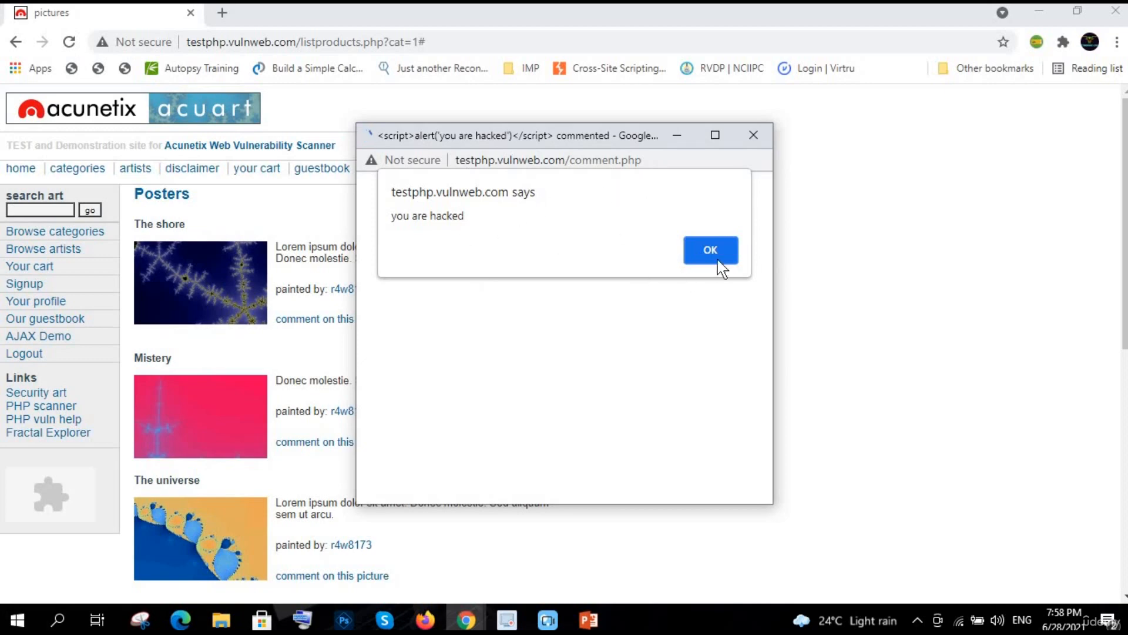
{"action": "left_click", "coordinate": [710, 249]}
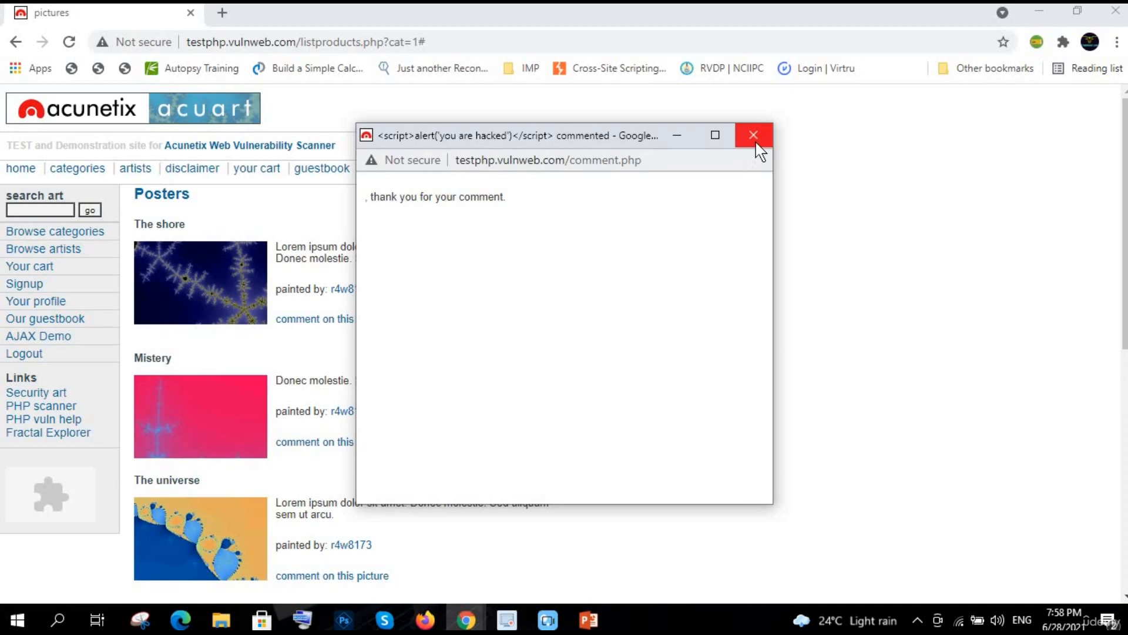
{"action": "left_click", "coordinate": [753, 135]}
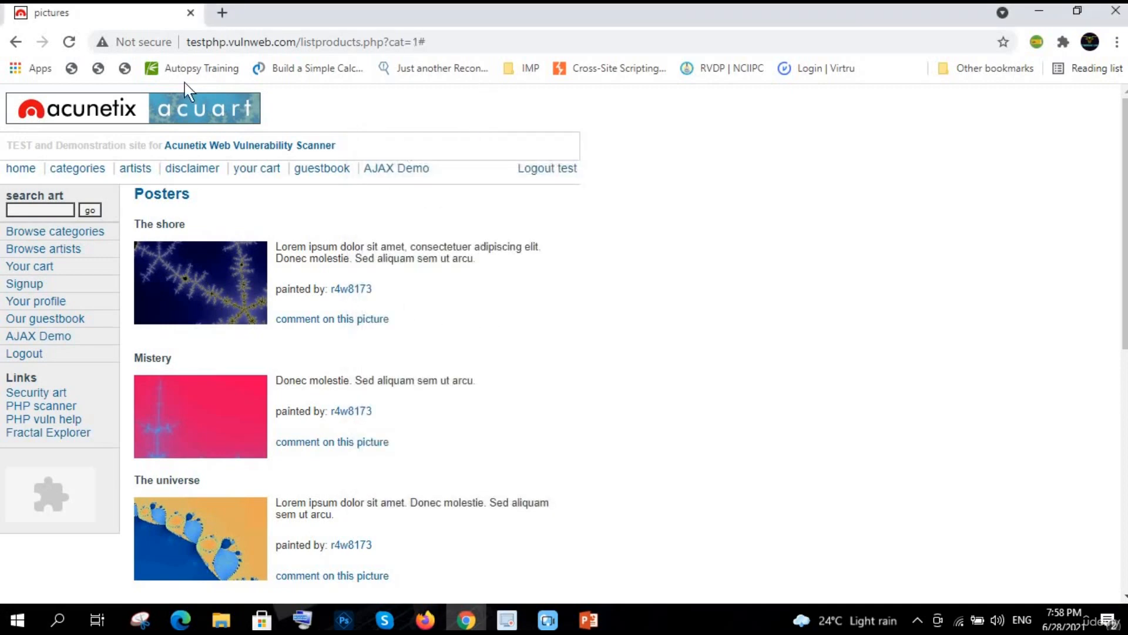
{"action": "mouse_move", "coordinate": [423, 254]}
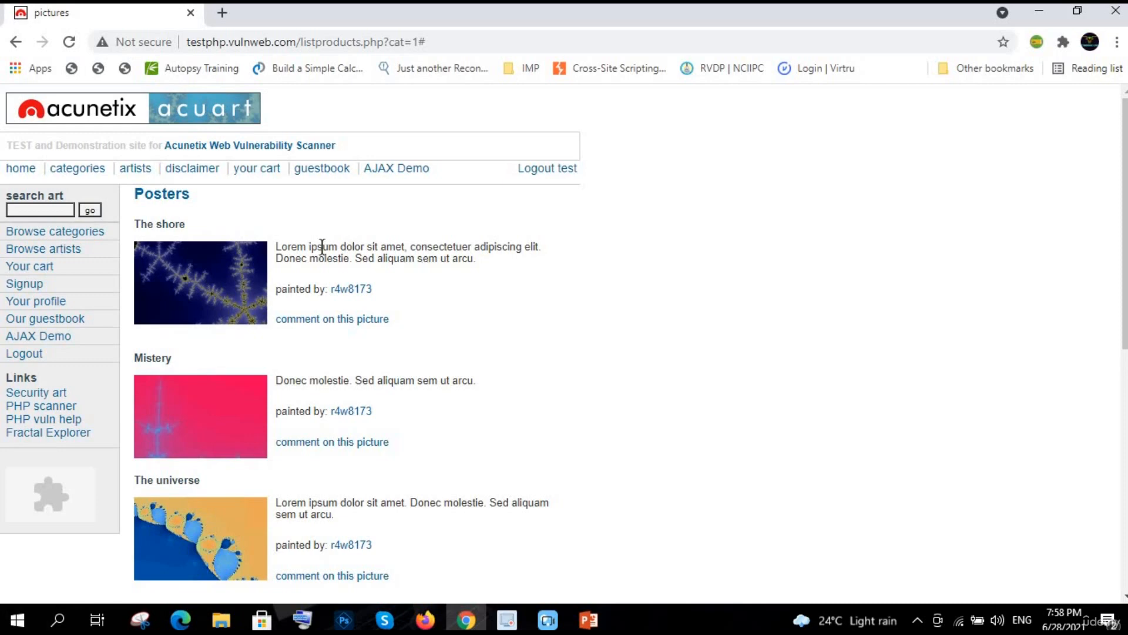
{"action": "mouse_move", "coordinate": [380, 224]}
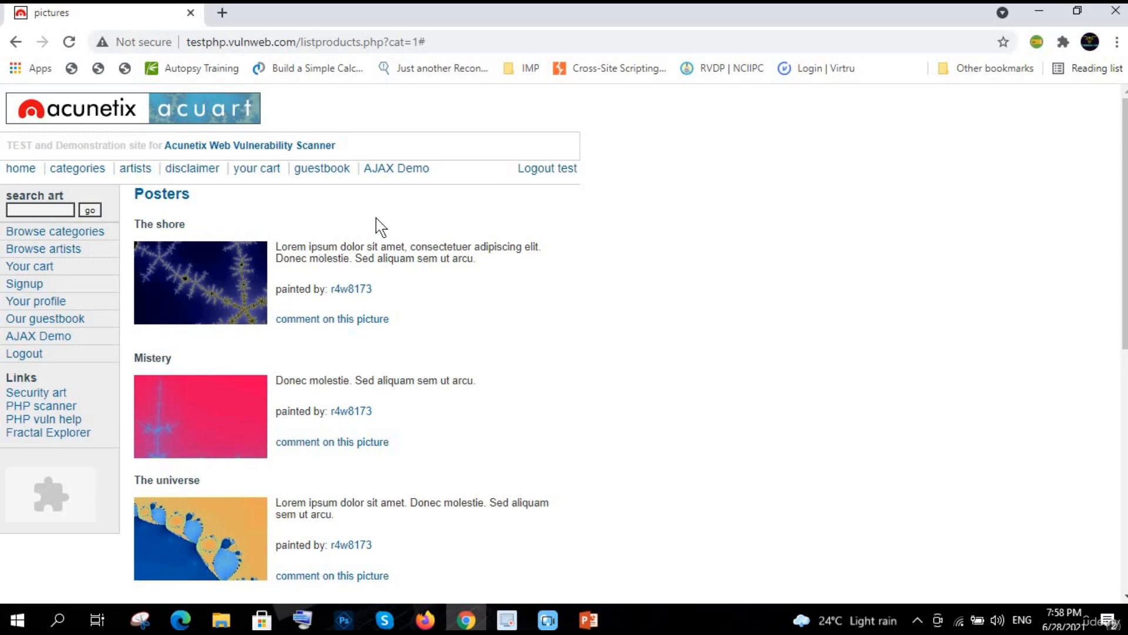
Step: Switch from Chrome back to the PowerPoint presentation on the Basic XSS Lab slide
{"action": "left_click", "coordinate": [588, 619]}
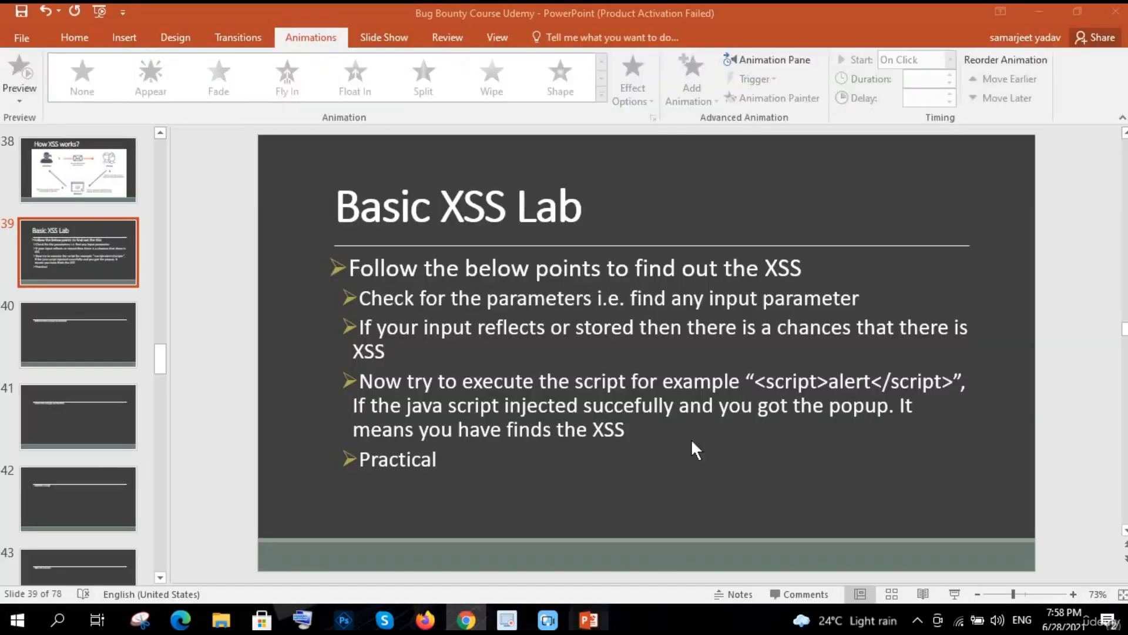
Step: Start the slide show from the current Basic XSS Lab summary slide
{"action": "key", "text": "F5"}
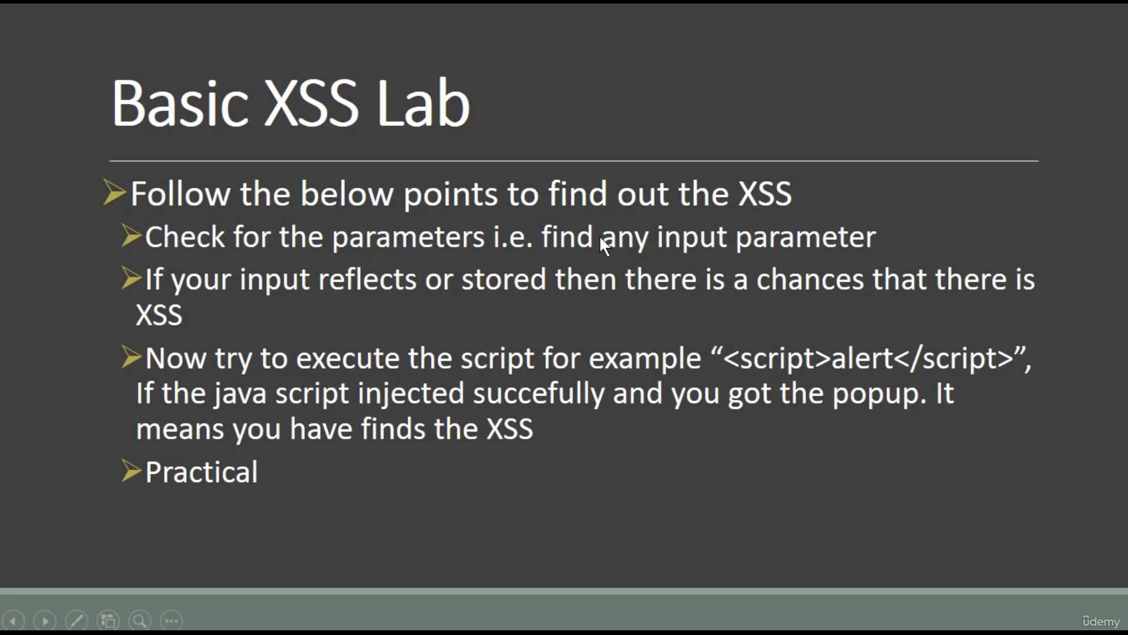
{"action": "mouse_move", "coordinate": [281, 305]}
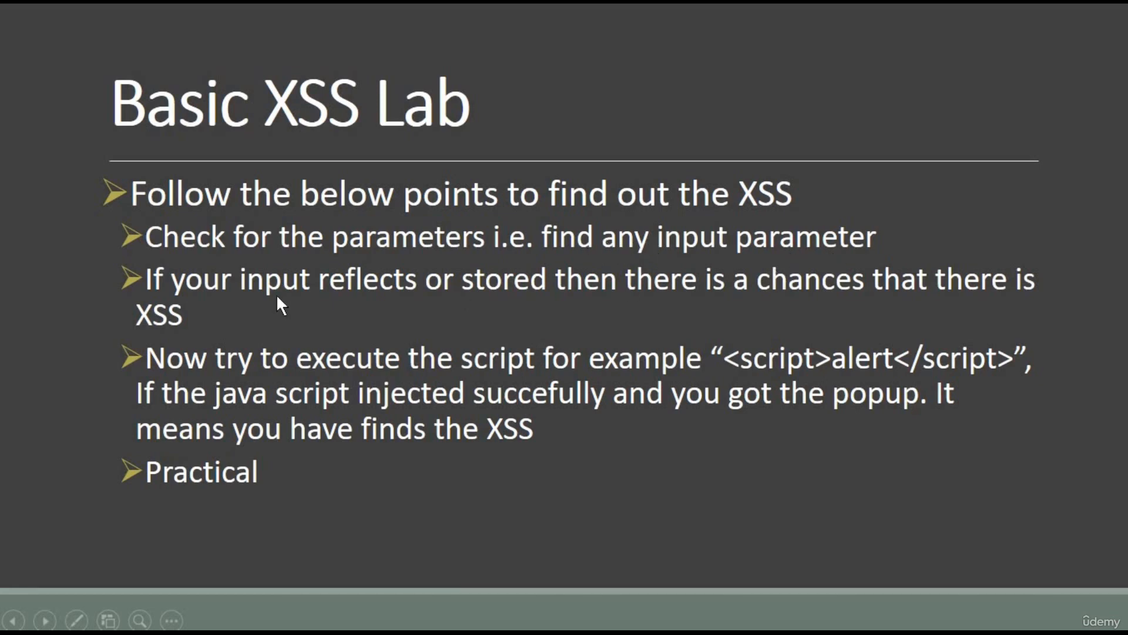
{"action": "mouse_move", "coordinate": [184, 292]}
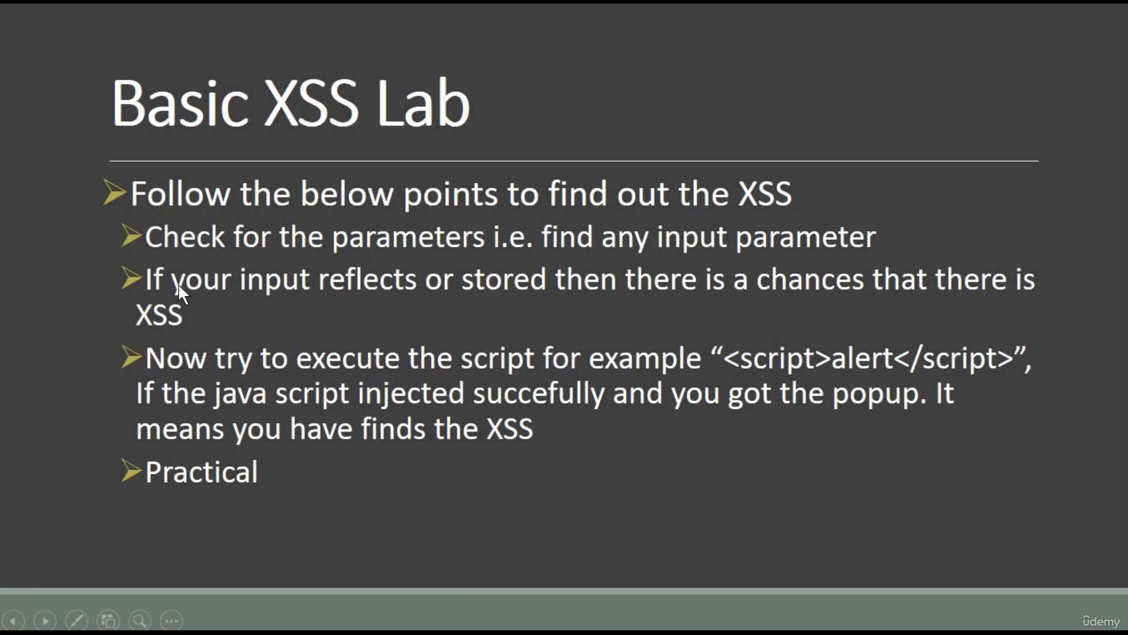
{"action": "mouse_move", "coordinate": [713, 368]}
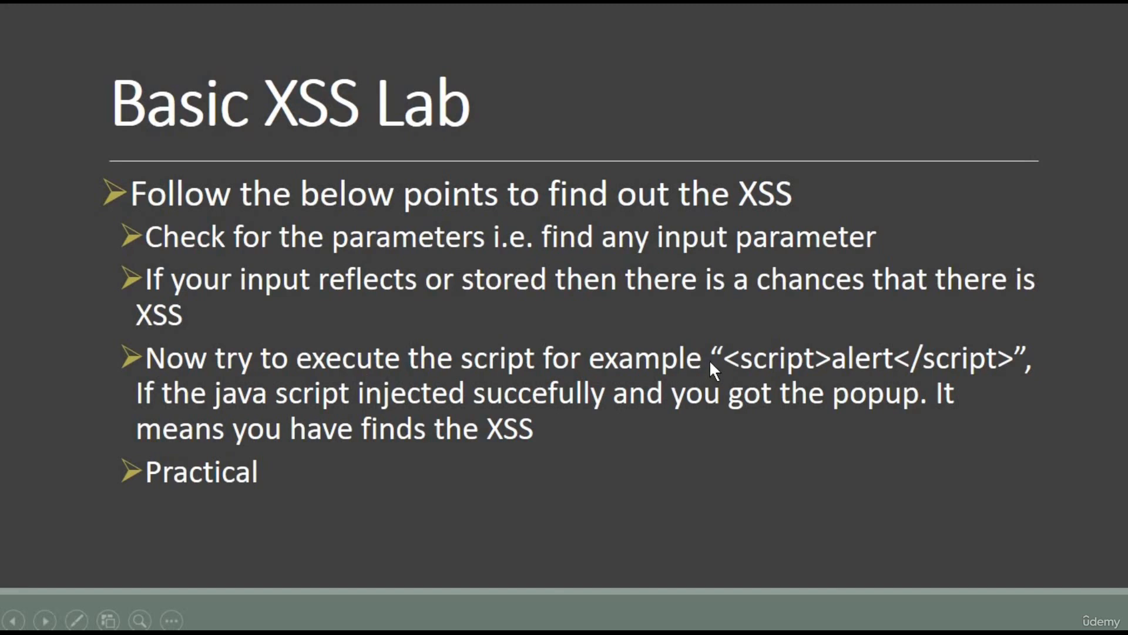
{"action": "mouse_move", "coordinate": [402, 344]}
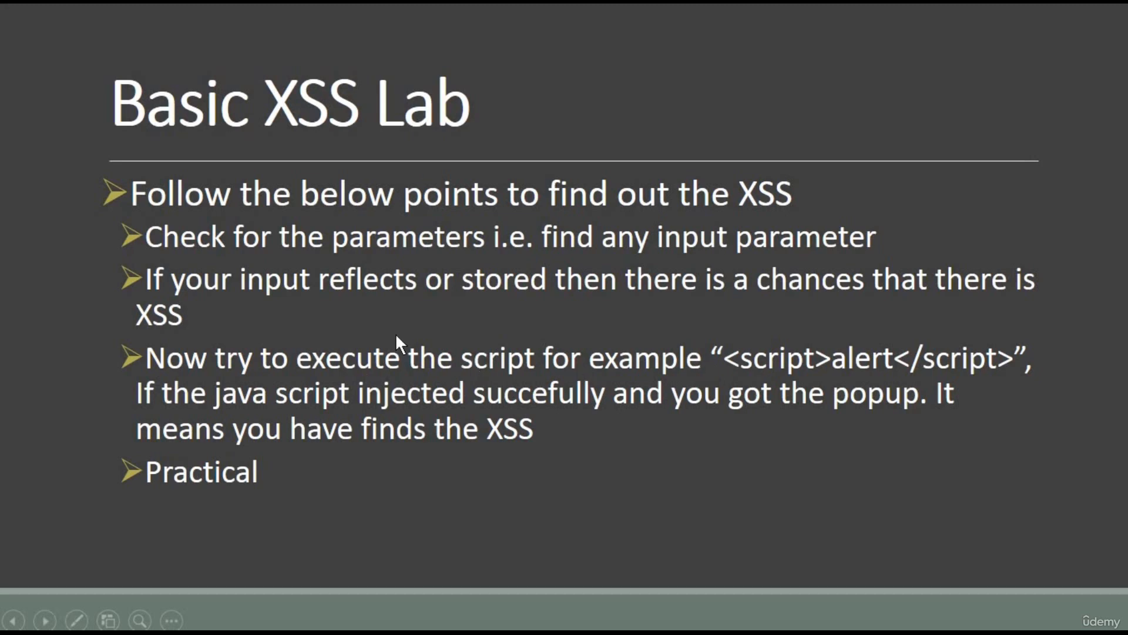
{"action": "mouse_move", "coordinate": [400, 344]}
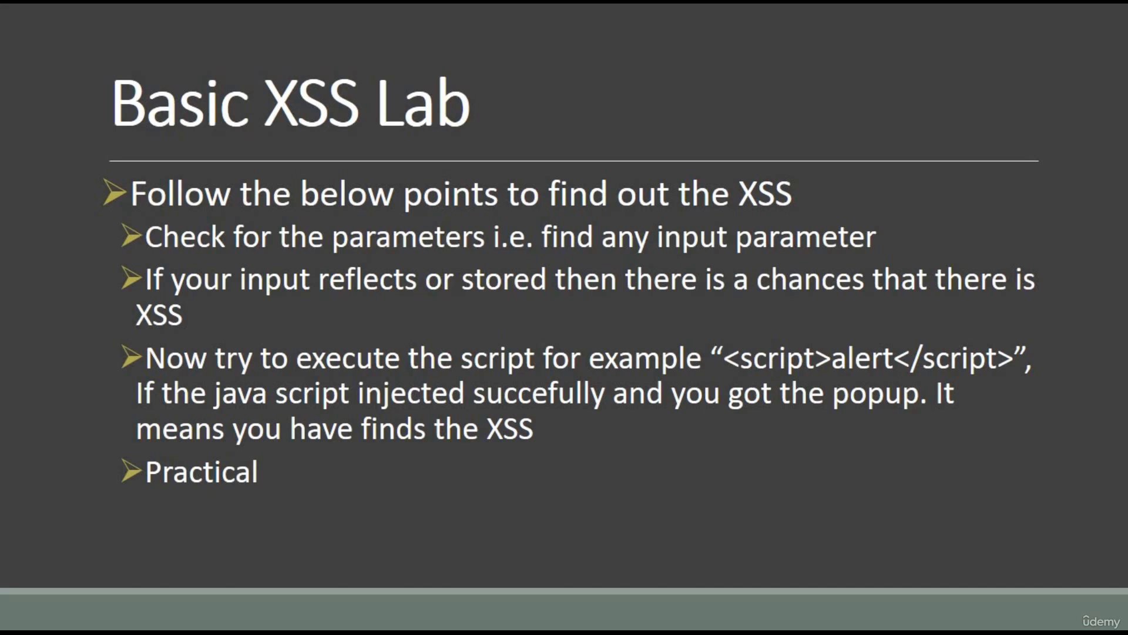
{"action": "mouse_move", "coordinate": [647, 129]}
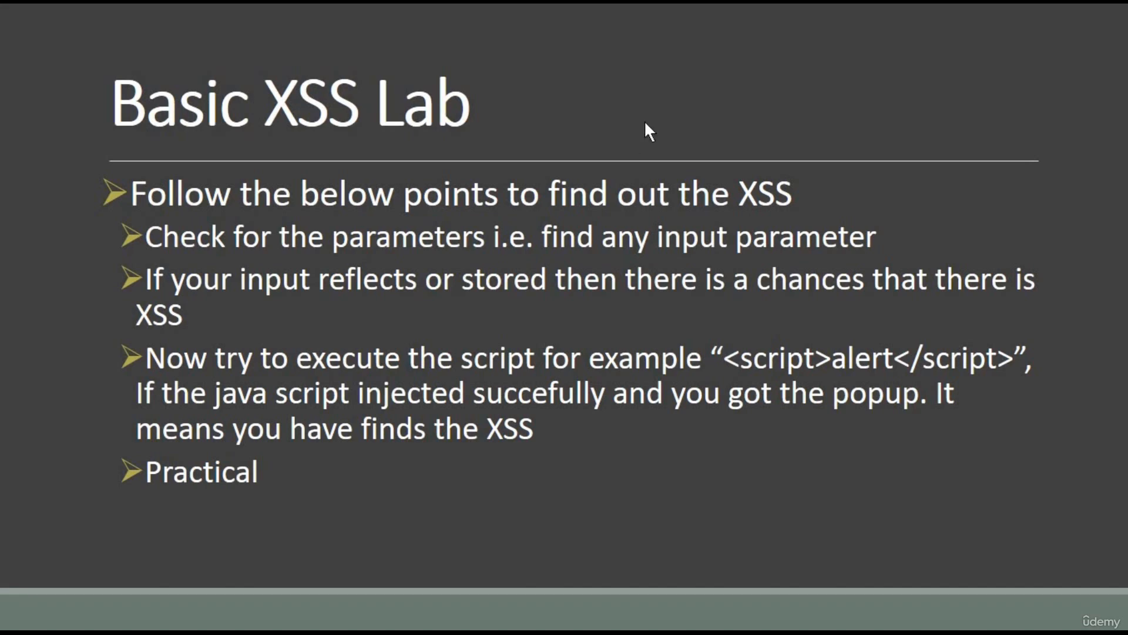
{"action": "mouse_move", "coordinate": [186, 294]}
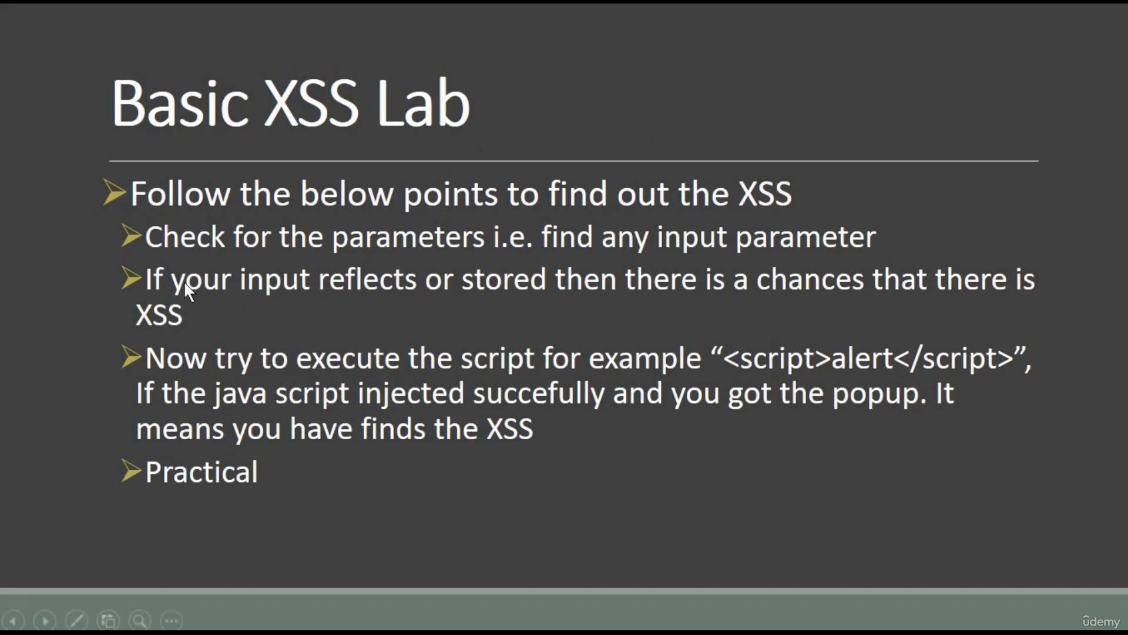
{"action": "mouse_move", "coordinate": [310, 294]}
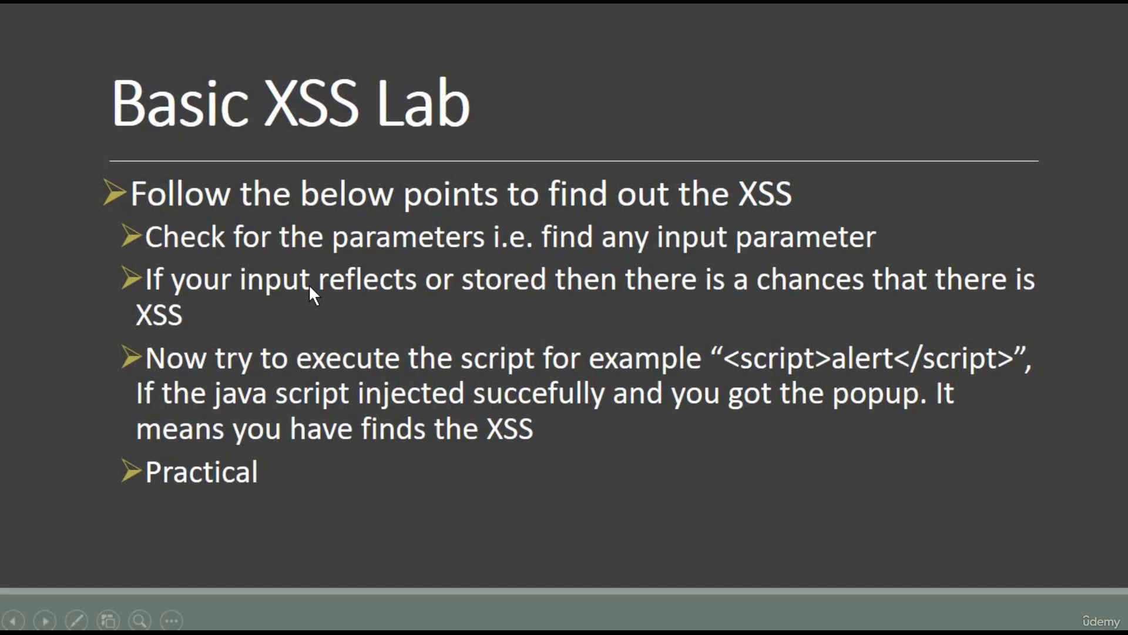